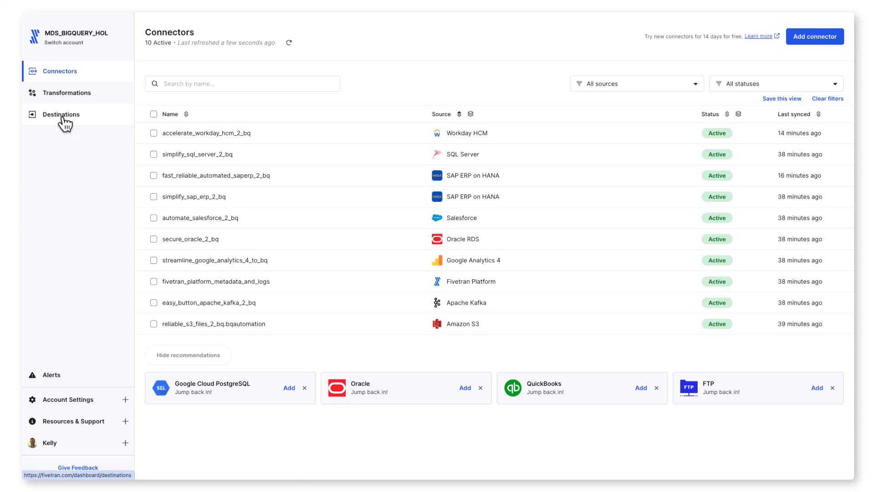
Add a new connector, browse all sources and filter them by 'sap'
{"action": "left_click", "coordinate": [814, 36]}
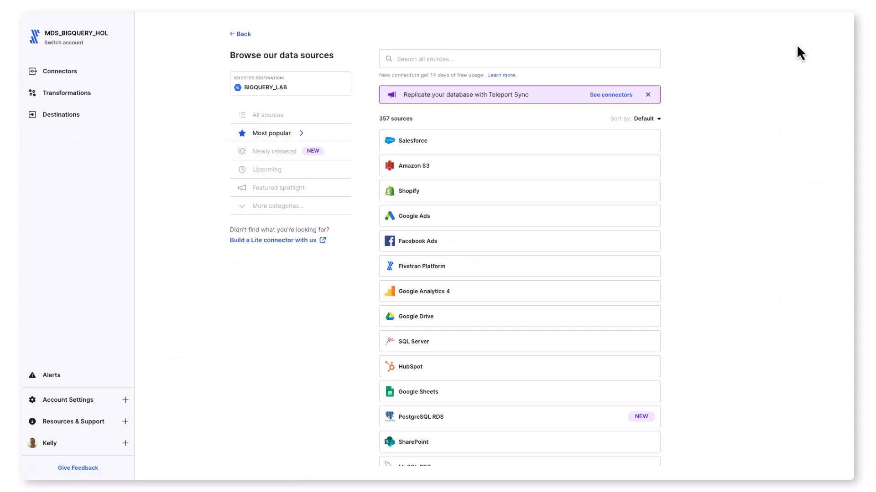
{"action": "left_click", "coordinate": [268, 115]}
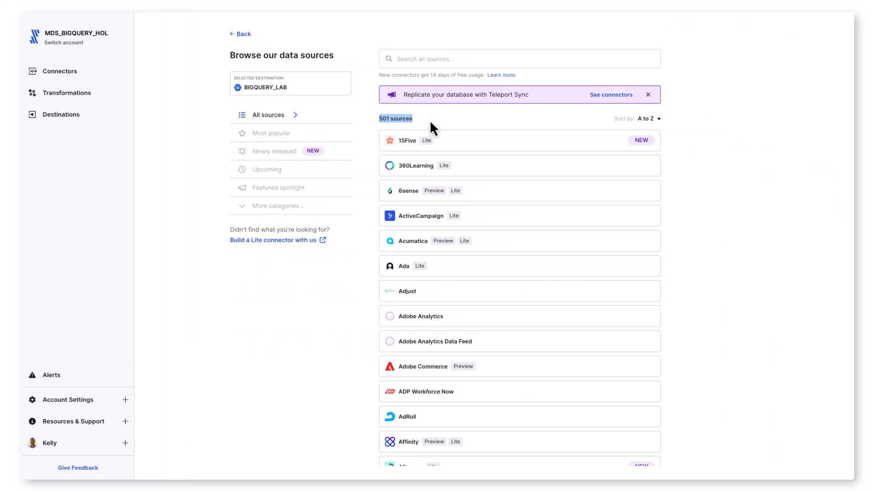
{"action": "left_click", "coordinate": [502, 58]}
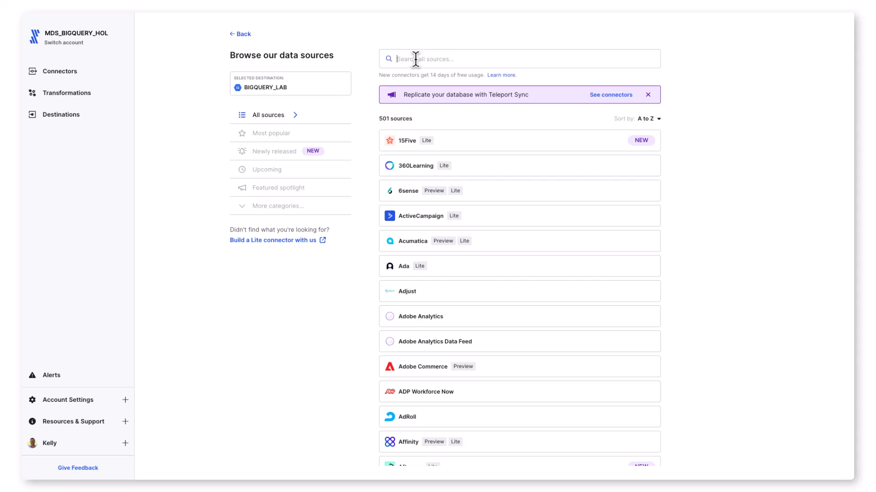
{"action": "type", "text": "sap"}
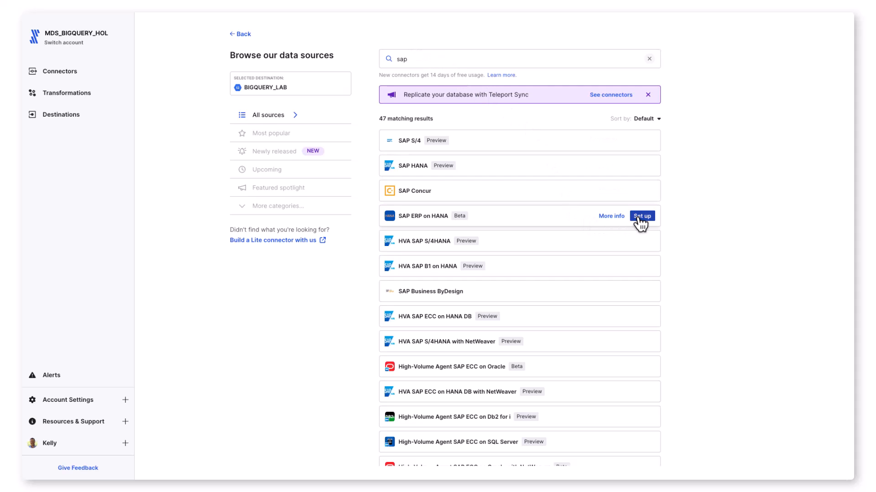
Set up SAP ERP on HANA with destination schema prefix 'standardize_all_saperp_2_bq'
{"action": "left_click", "coordinate": [642, 216]}
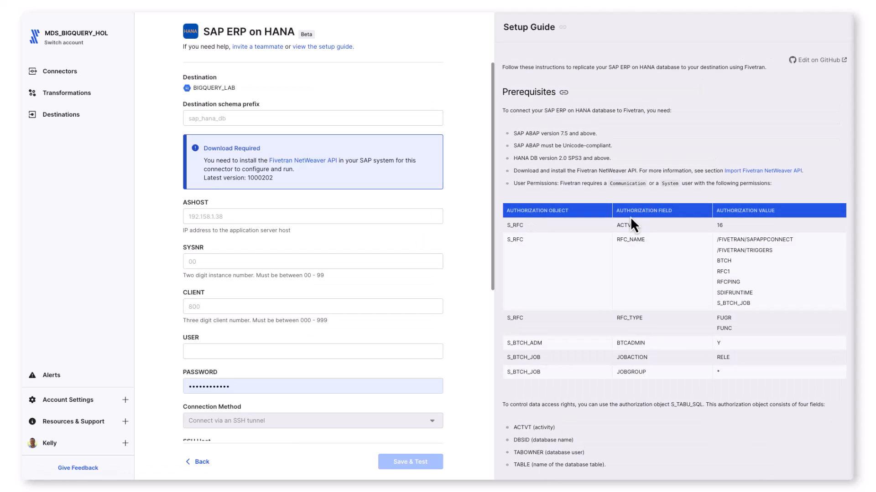
{"action": "scroll", "scroll_direction": "down", "scroll_amount": 3}
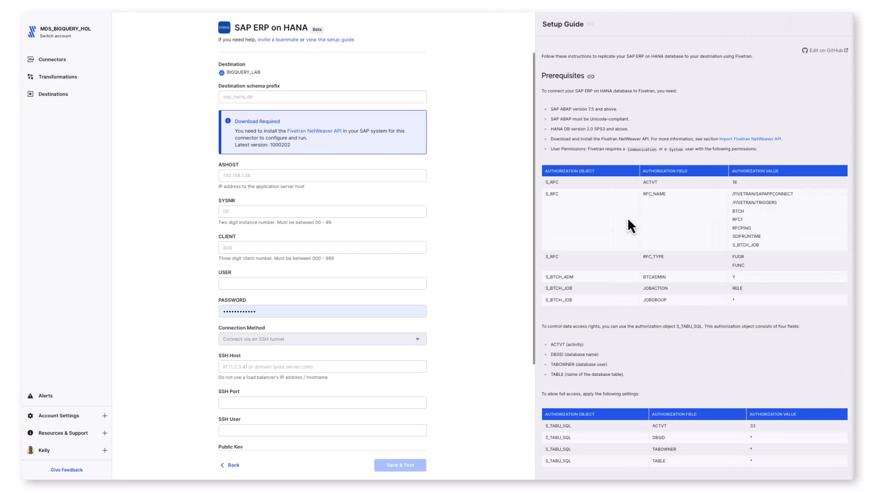
{"action": "left_click", "coordinate": [322, 97]}
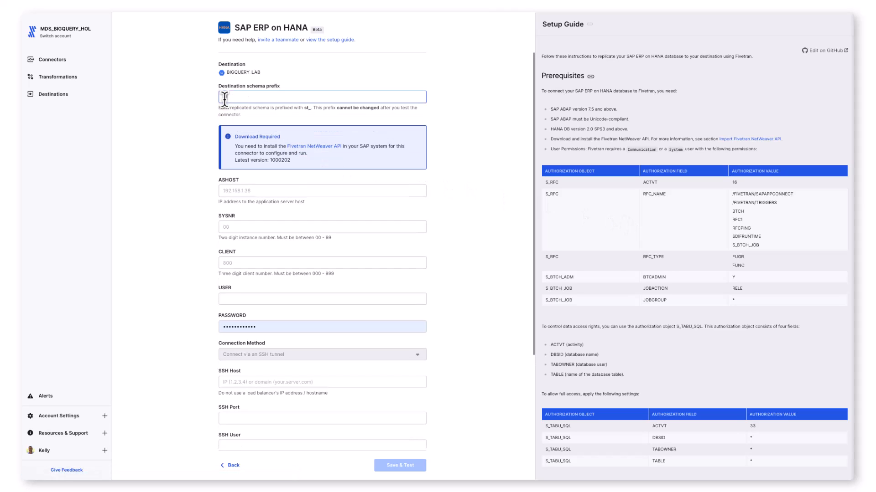
{"action": "type", "text": "standardiz"}
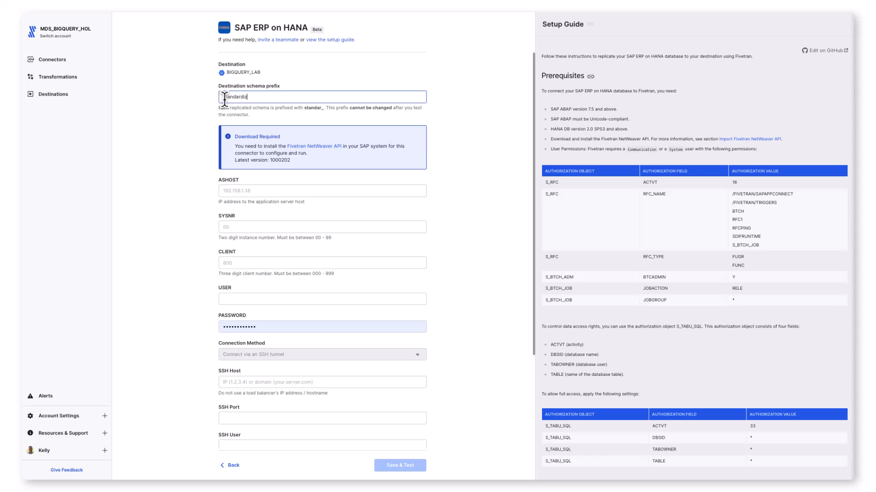
{"action": "type", "text": "e"}
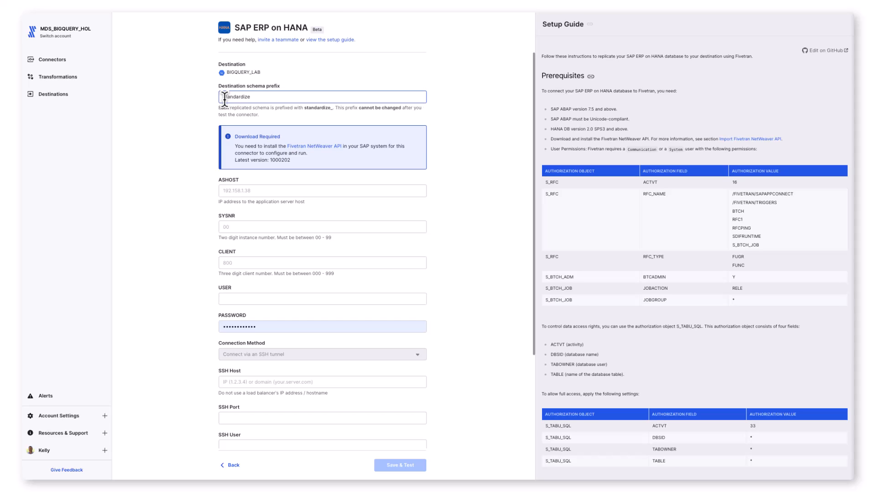
{"action": "type", "text": "_all_s"}
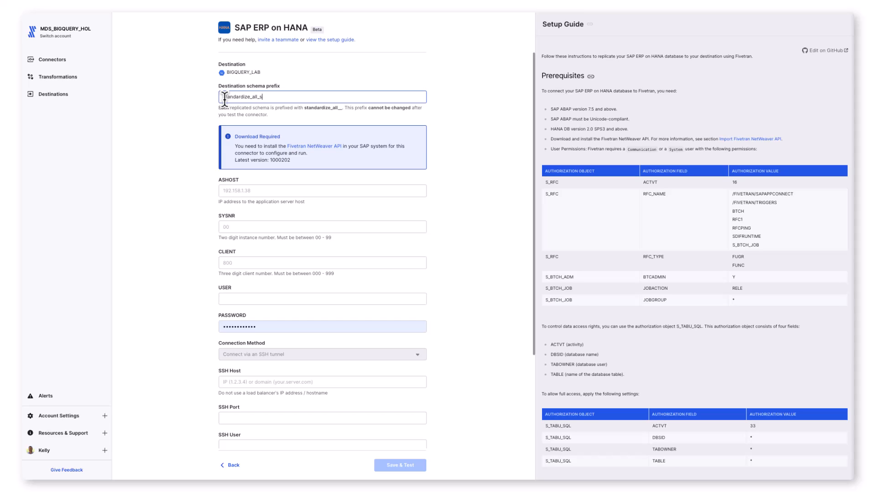
{"action": "type", "text": "aperp_"}
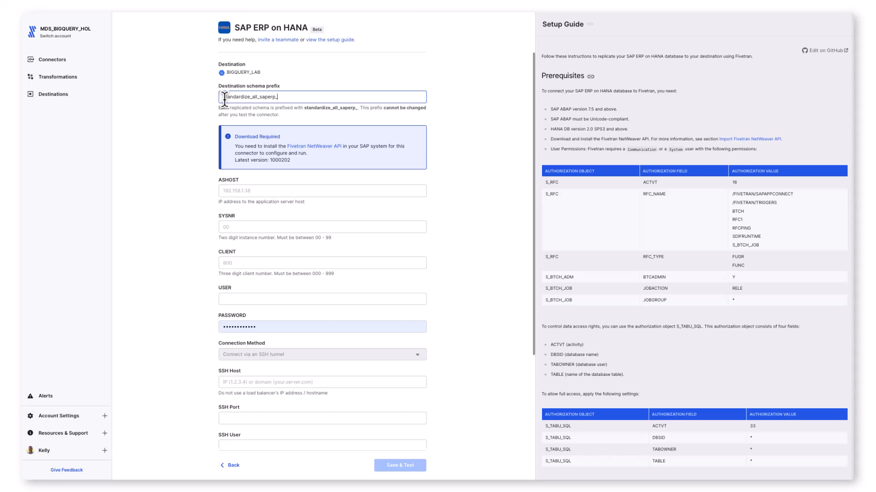
{"action": "type", "text": "_2_bq"}
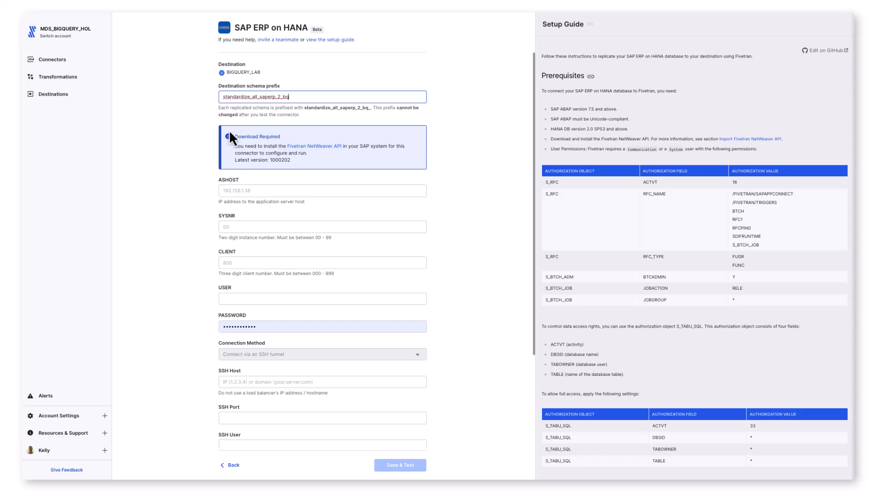
Enter SAP server details with user 'rfc_hva' and SSH tunnel user 'fivetran'
{"action": "left_click", "coordinate": [322, 191]}
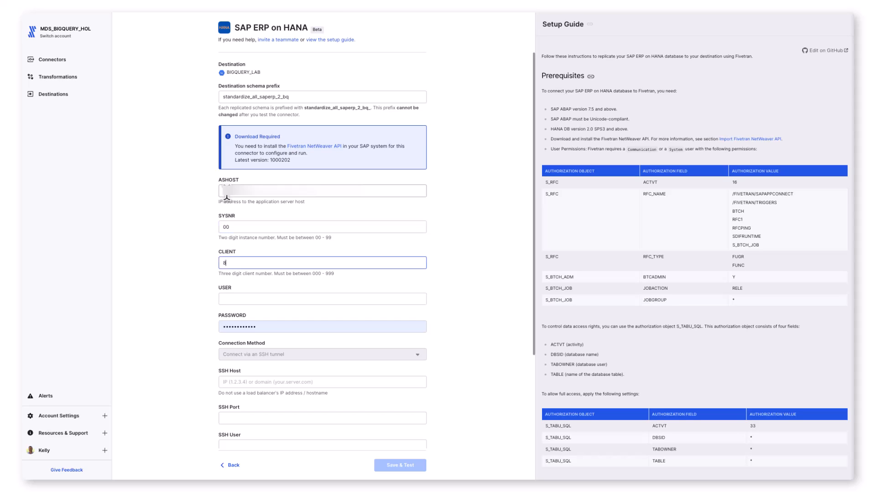
{"action": "left_click", "coordinate": [322, 300]}
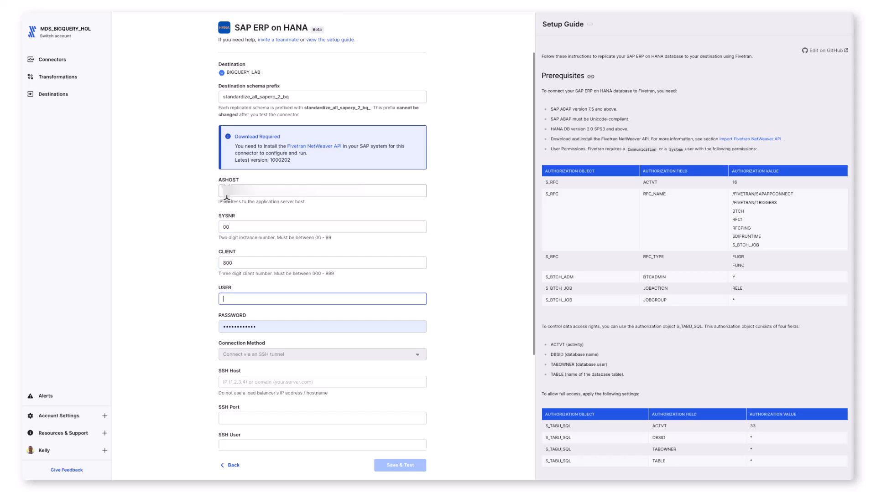
{"action": "type", "text": "rfc_"}
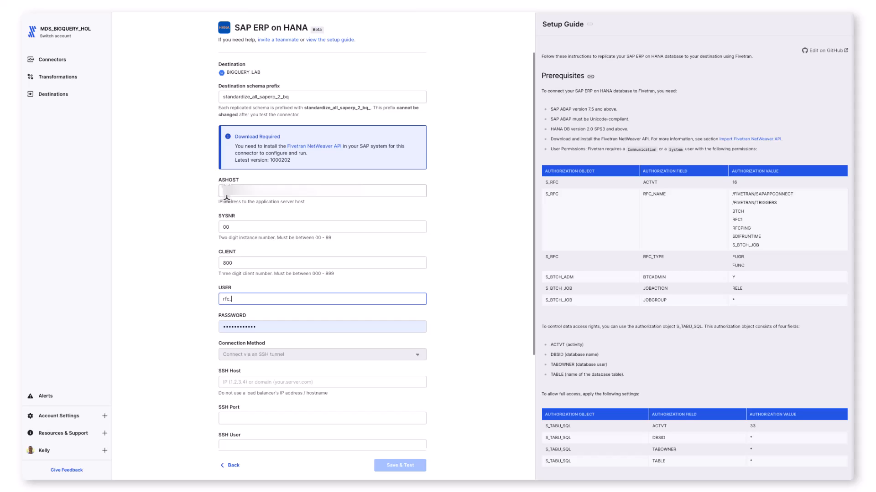
{"action": "type", "text": "hva"}
{"action": "left_click", "coordinate": [322, 381]}
{"action": "type", "text": "54.1?.122.167"}
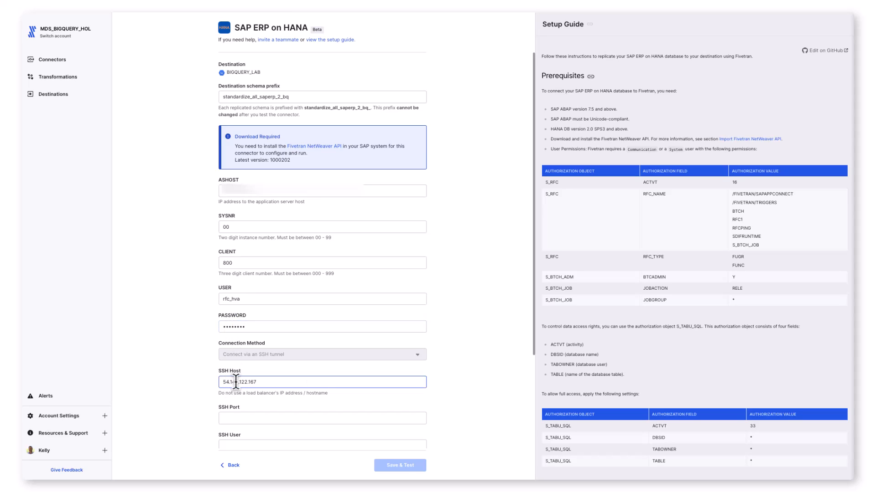
{"action": "left_click", "coordinate": [322, 419]}
{"action": "type", "text": "22"}
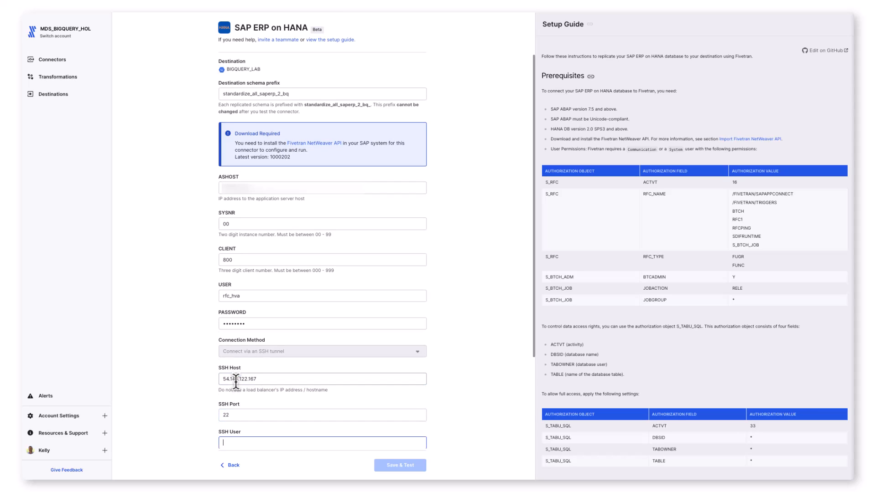
{"action": "type", "text": "fivetran"}
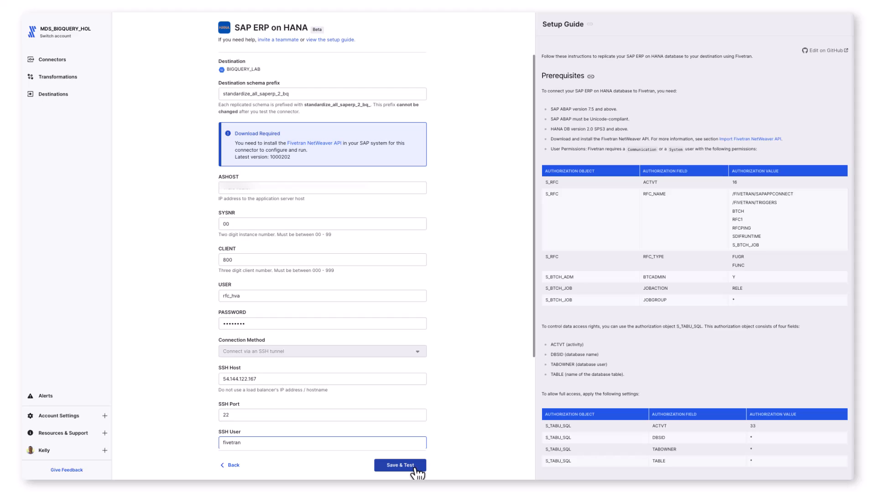
Save & Test the connection, confirm the SSH fingerprint and continue to data selection
{"action": "left_click", "coordinate": [400, 465]}
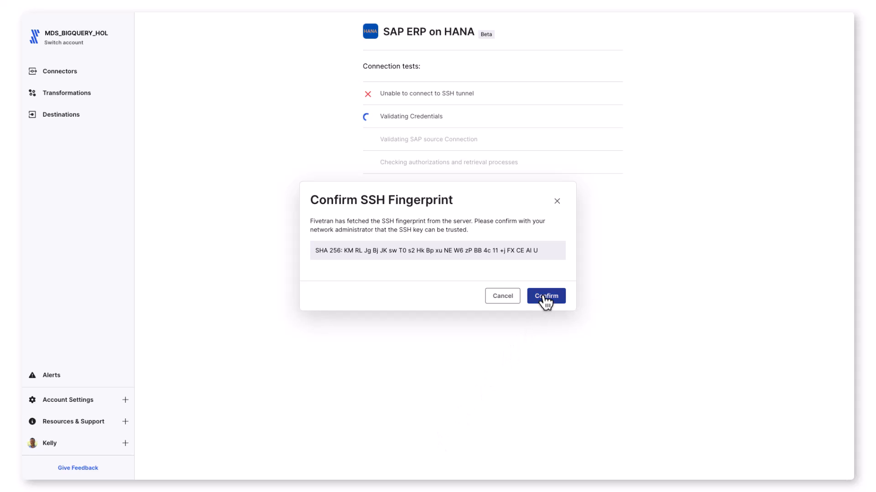
{"action": "left_click", "coordinate": [545, 296]}
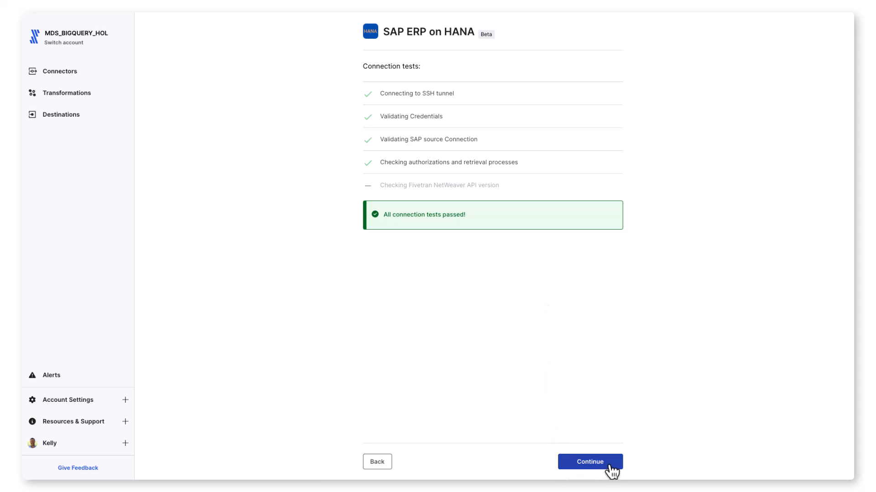
{"action": "left_click", "coordinate": [590, 461]}
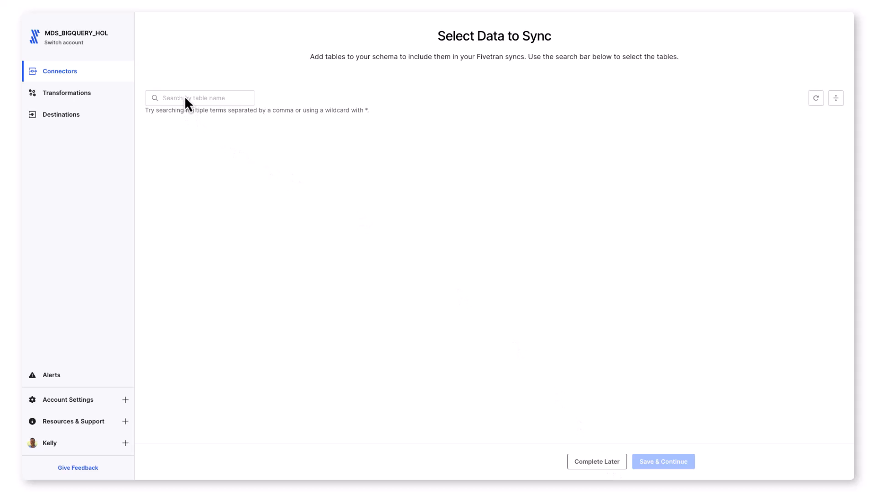
Search for and select tables MAKT, MARA and MARM, then save the selection
{"action": "type", "text": "m"}
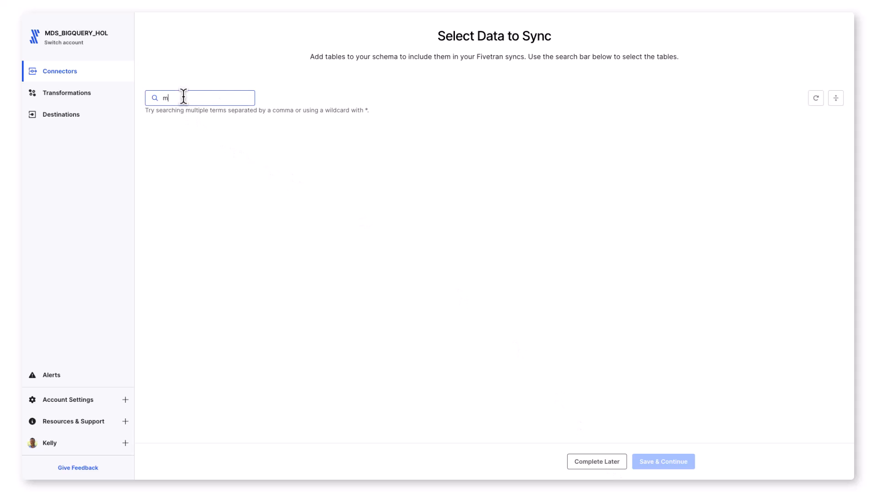
{"action": "type", "text": "ara, makt,"}
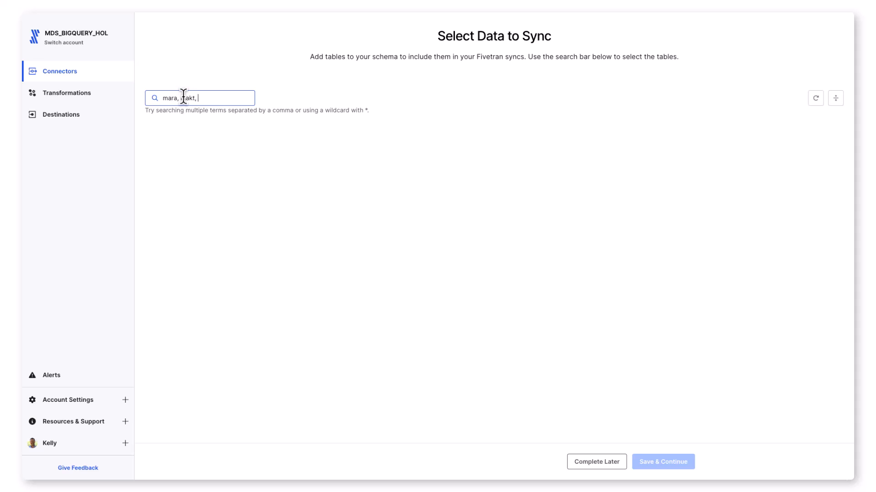
{"action": "type", "text": "marm"}
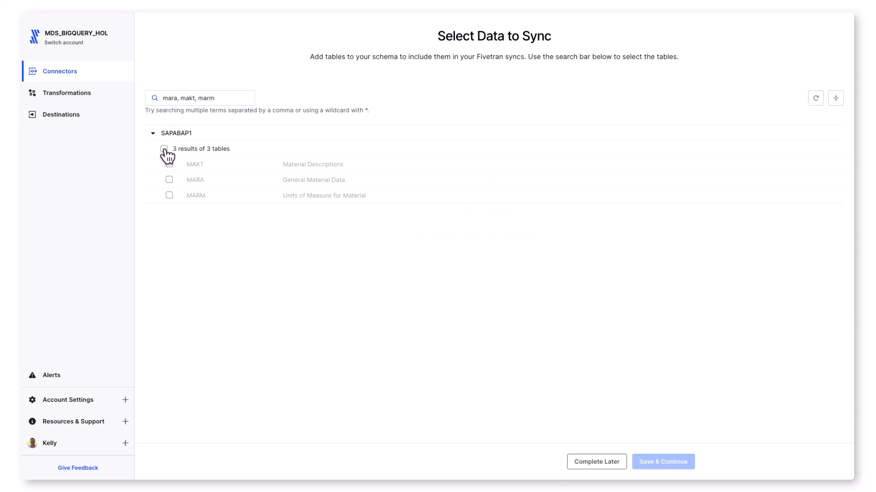
{"action": "left_click", "coordinate": [169, 149]}
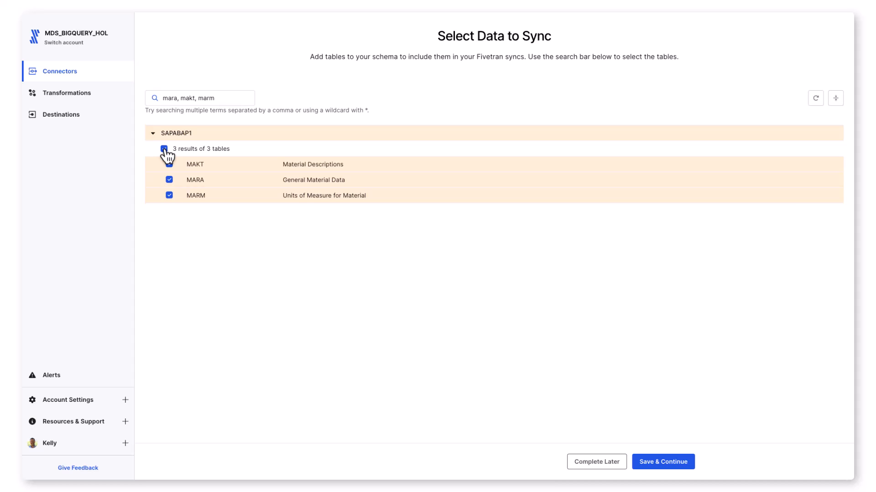
{"action": "left_click", "coordinate": [164, 148]}
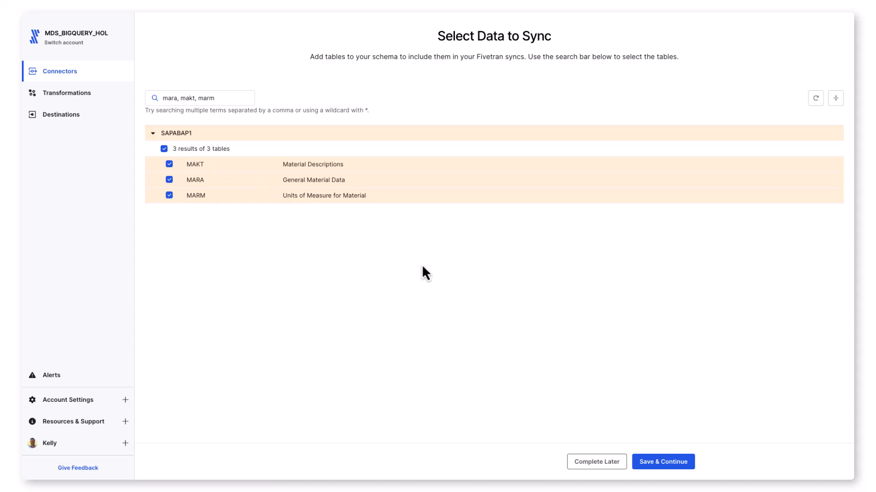
{"action": "left_click", "coordinate": [663, 462]}
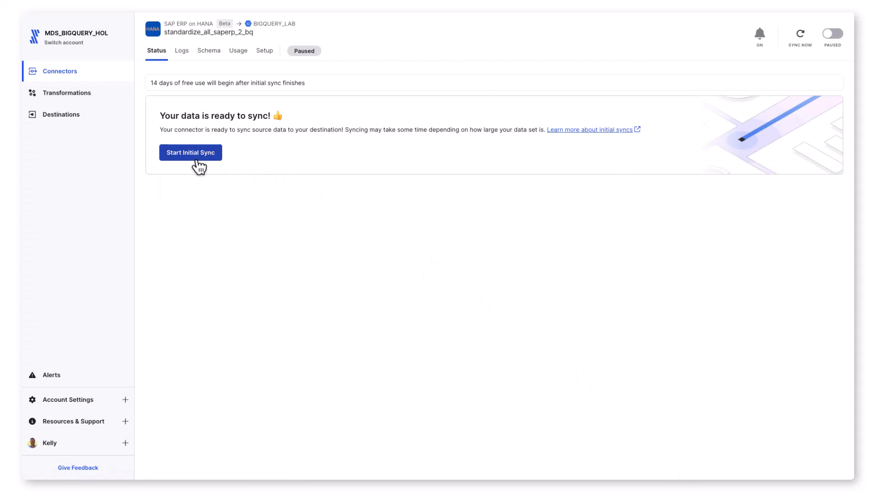
Start the connector's initial sync from the Status tab
{"action": "left_click", "coordinate": [191, 152]}
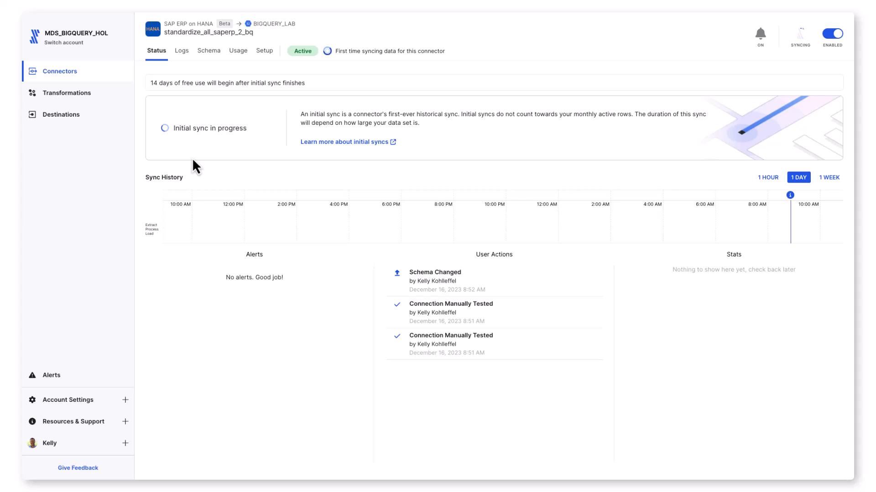
{"action": "mouse_move", "coordinate": [135, 130]}
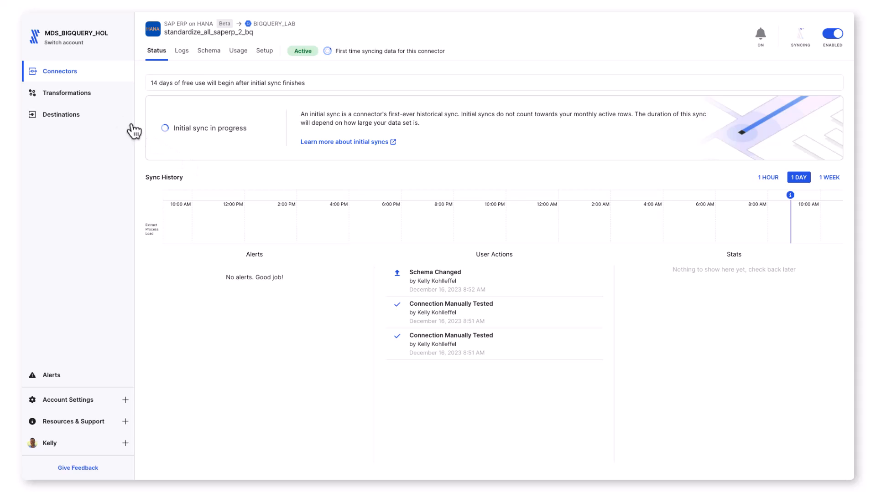
{"action": "mouse_move", "coordinate": [73, 93]}
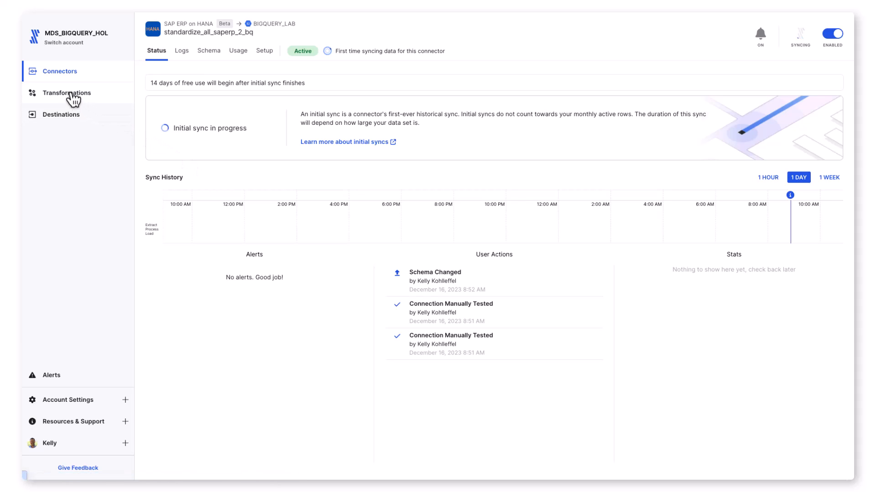
Begin a Quickstart Transformation and browse its source type list
{"action": "left_click", "coordinate": [67, 93]}
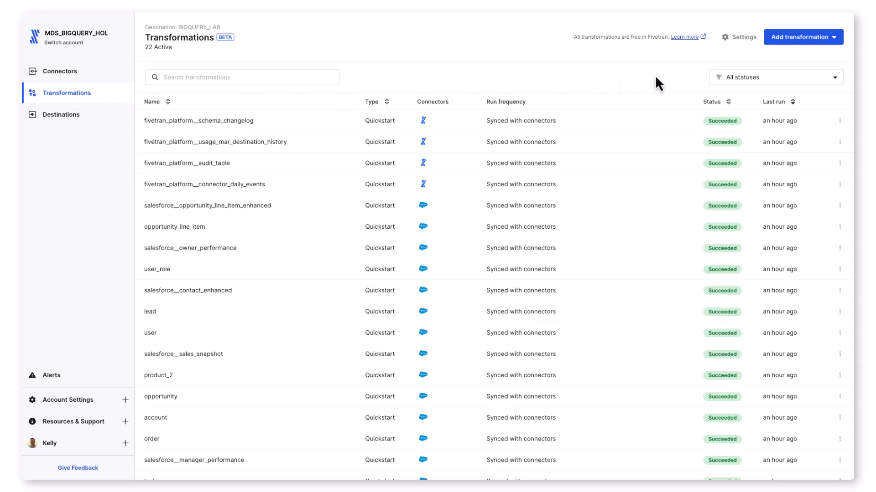
{"action": "left_click", "coordinate": [802, 36]}
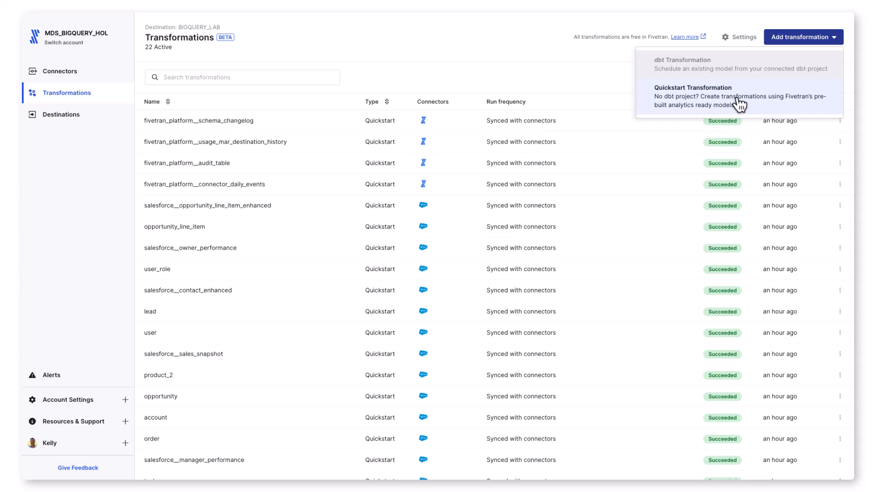
{"action": "left_click", "coordinate": [692, 96]}
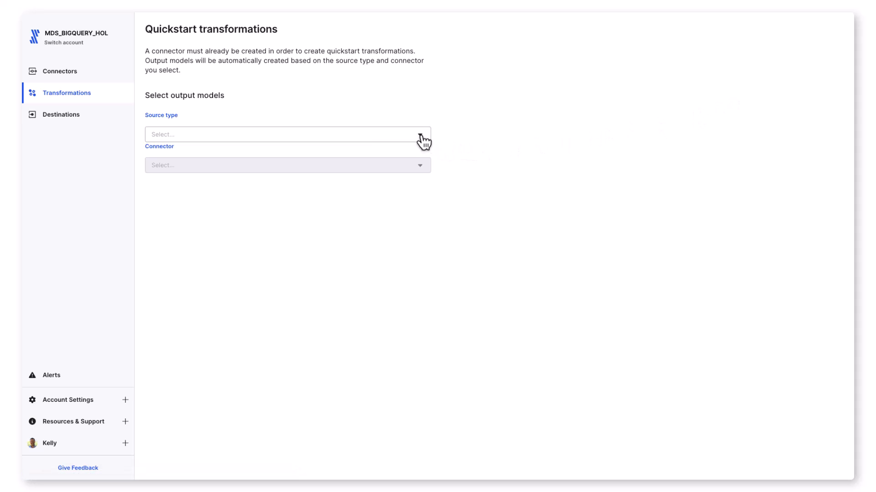
{"action": "left_click", "coordinate": [287, 134]}
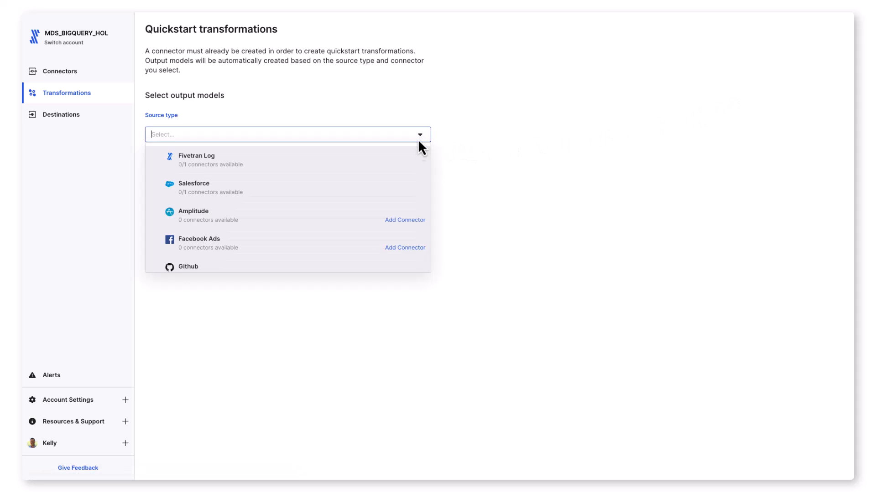
{"action": "scroll", "scroll_direction": "down", "scroll_amount": 3}
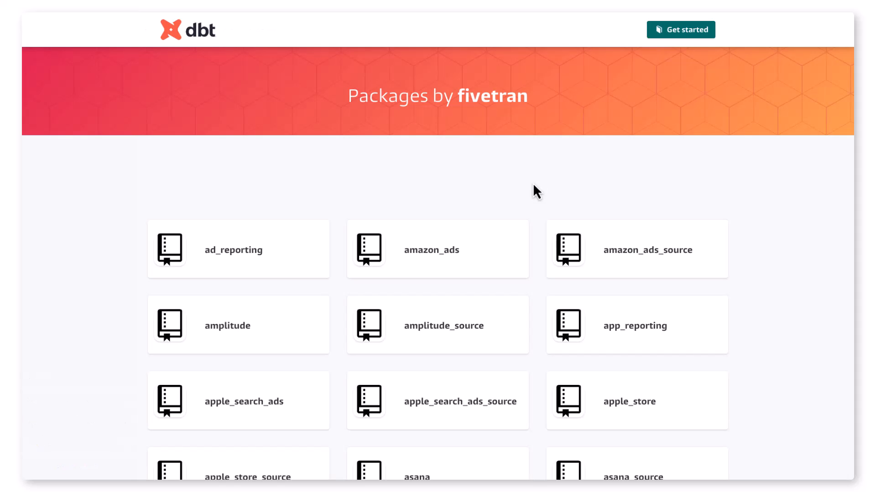
Find Fivetran's sap package on dbt Package Hub and read its README
{"action": "scroll", "scroll_direction": "down", "scroll_amount": 3}
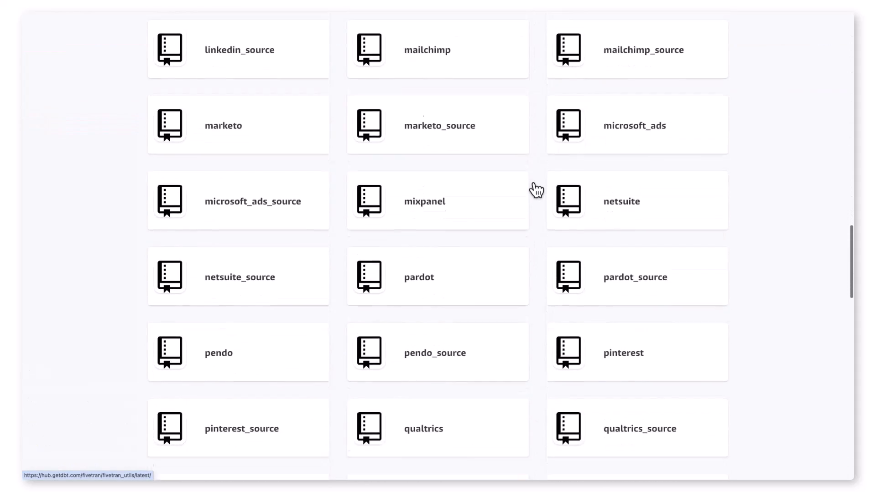
{"action": "scroll", "scroll_direction": "down", "scroll_amount": 3}
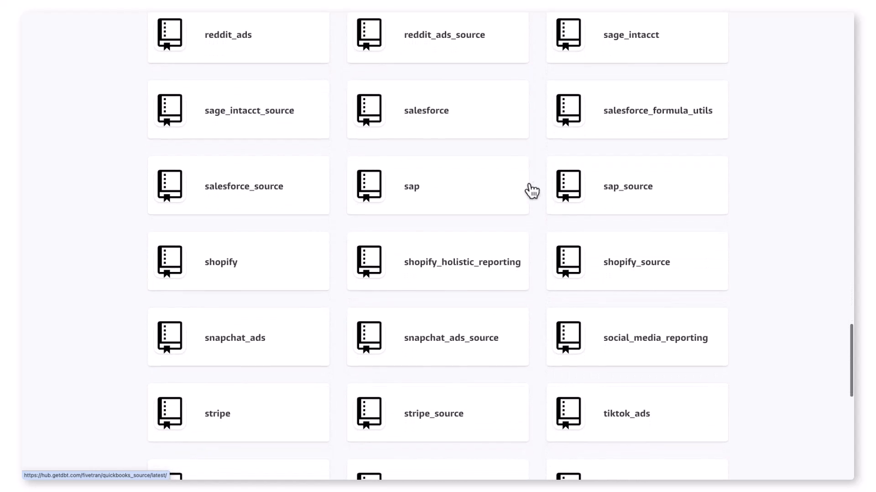
{"action": "left_click", "coordinate": [437, 186]}
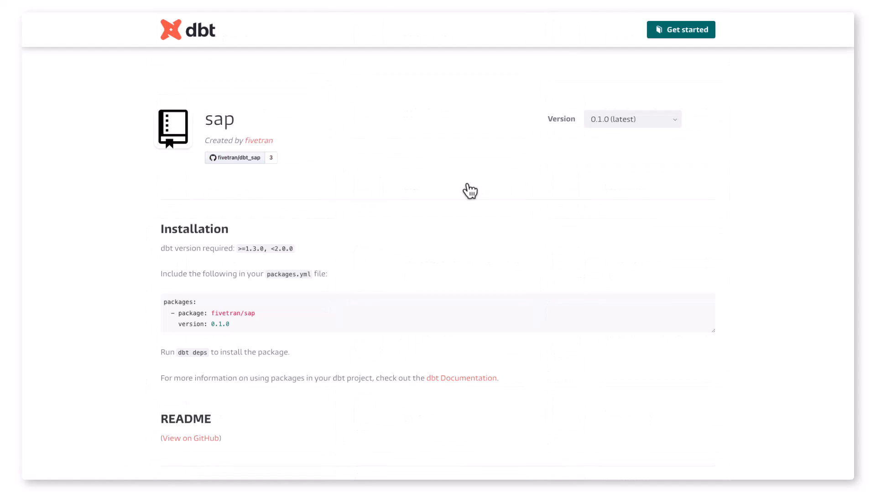
{"action": "scroll", "scroll_direction": "down", "scroll_amount": 3}
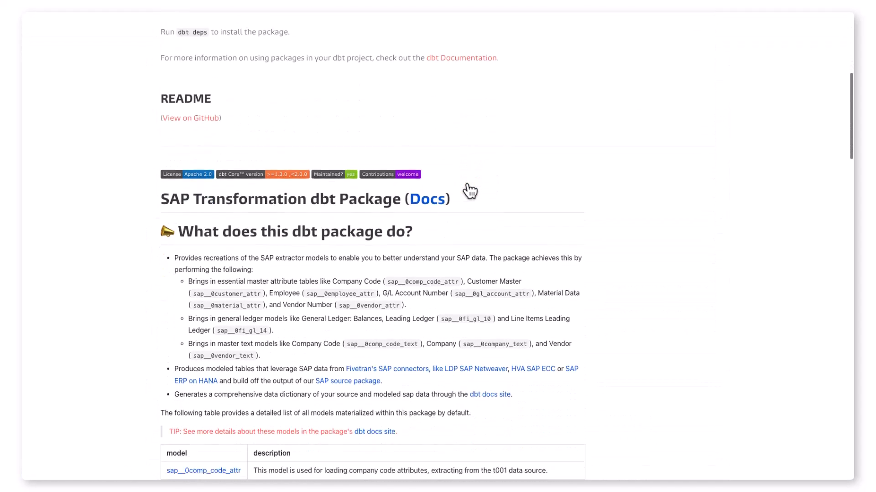
{"action": "scroll", "scroll_direction": "down", "scroll_amount": 3}
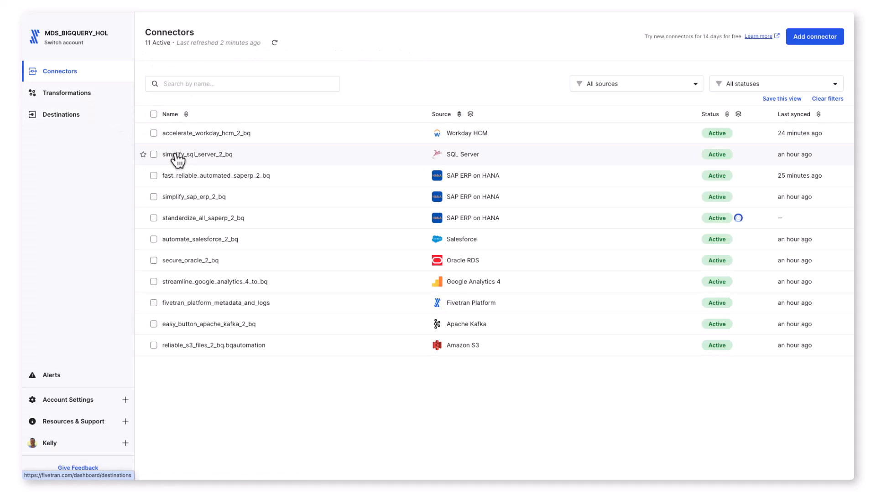
Open standardize_all_saperp_2_bq, set sync history to 1 hour, and review Schema, Usage and Setup
{"action": "left_click", "coordinate": [203, 218]}
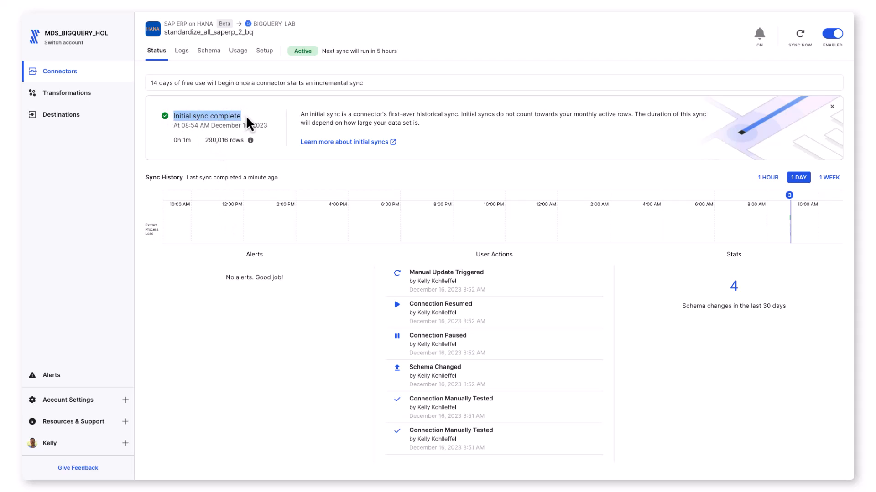
{"action": "left_click", "coordinate": [767, 178]}
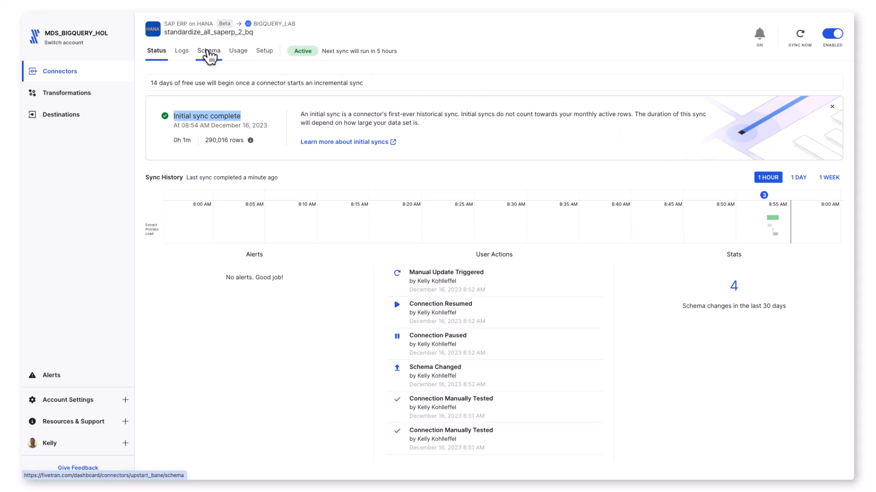
{"action": "left_click", "coordinate": [208, 50]}
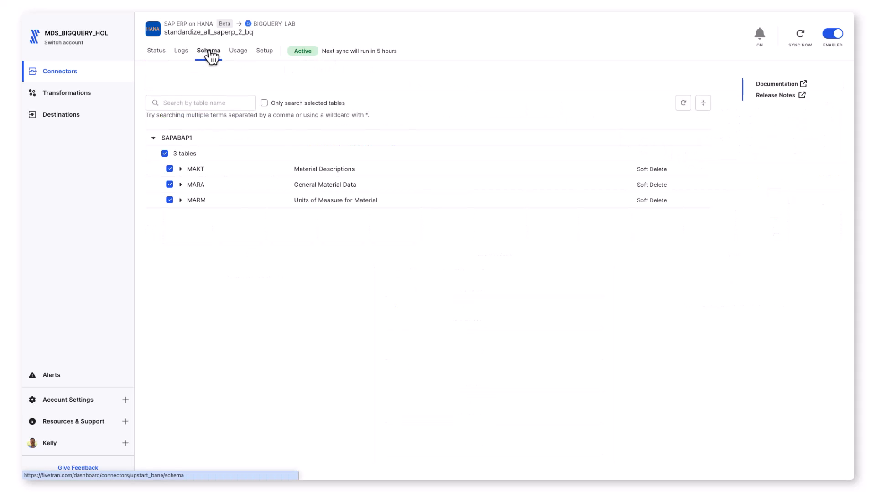
{"action": "left_click", "coordinate": [237, 50]}
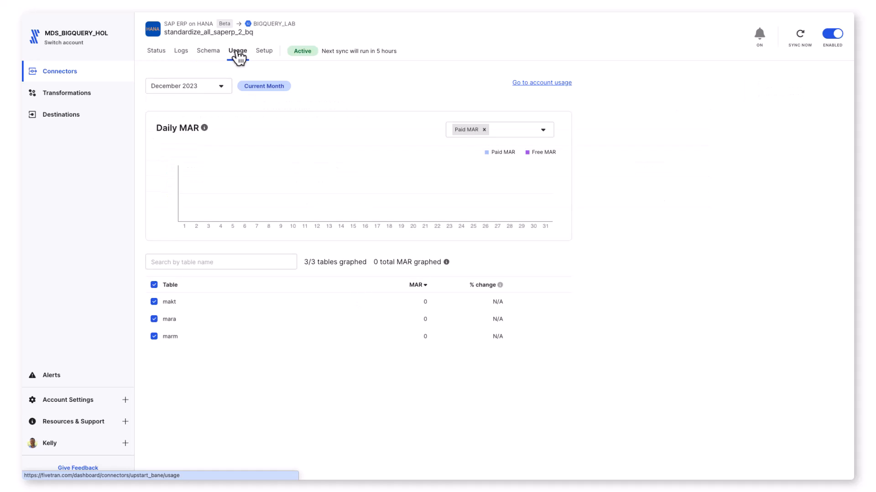
{"action": "mouse_move", "coordinate": [264, 50]}
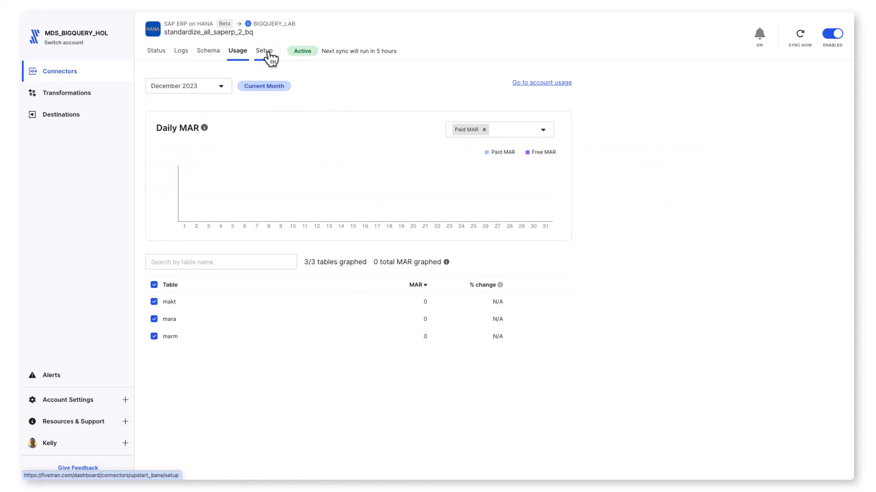
{"action": "left_click", "coordinate": [263, 50]}
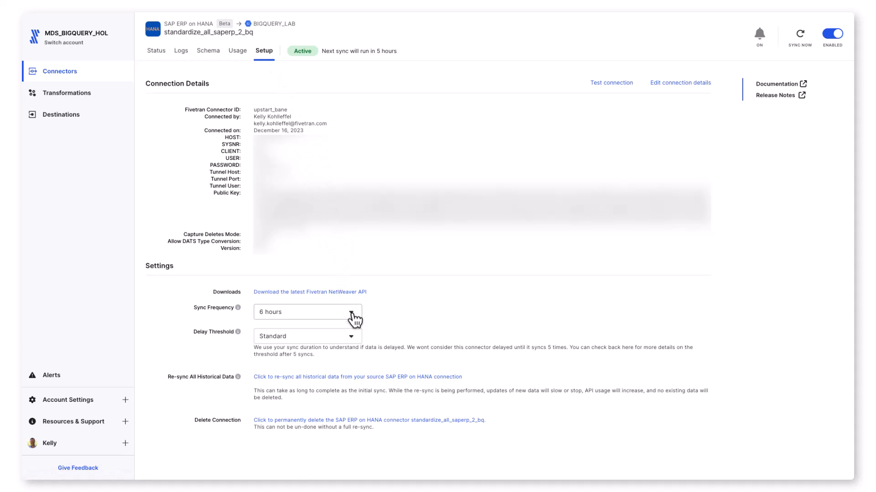
Check the Sync Frequency choices, return to Status and select the connector name
{"action": "left_click", "coordinate": [307, 312]}
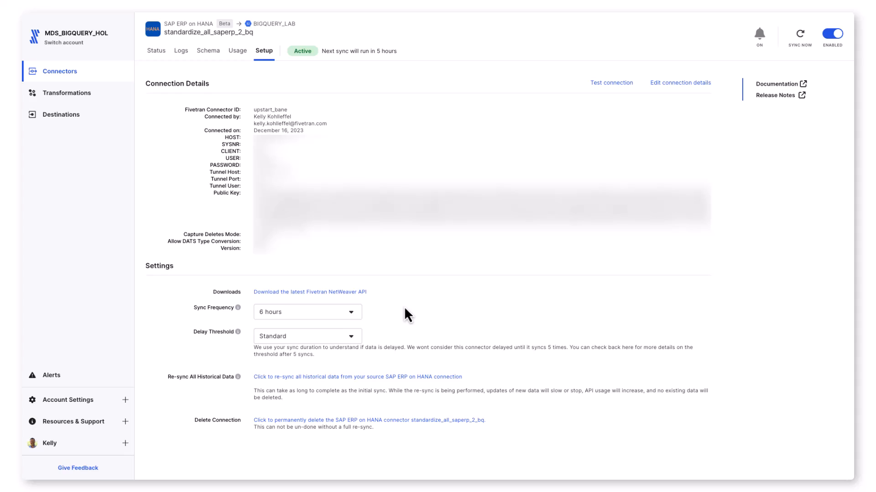
{"action": "mouse_move", "coordinate": [200, 79]}
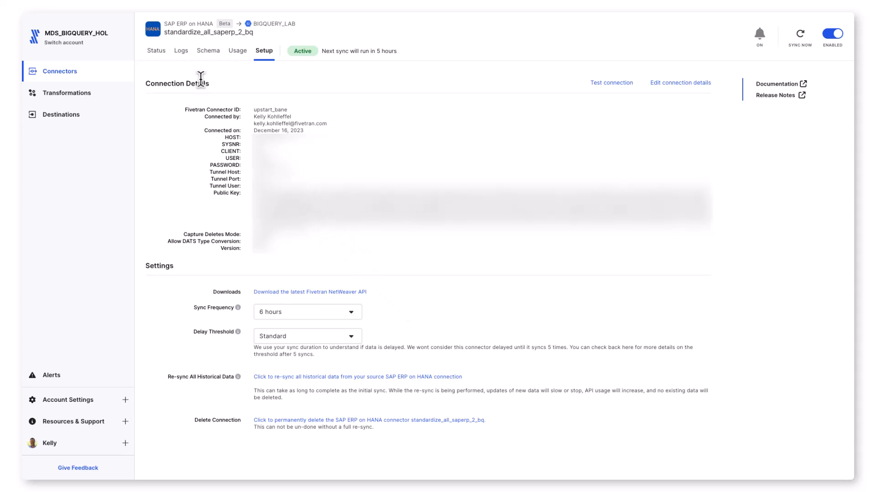
{"action": "left_click", "coordinate": [156, 50]}
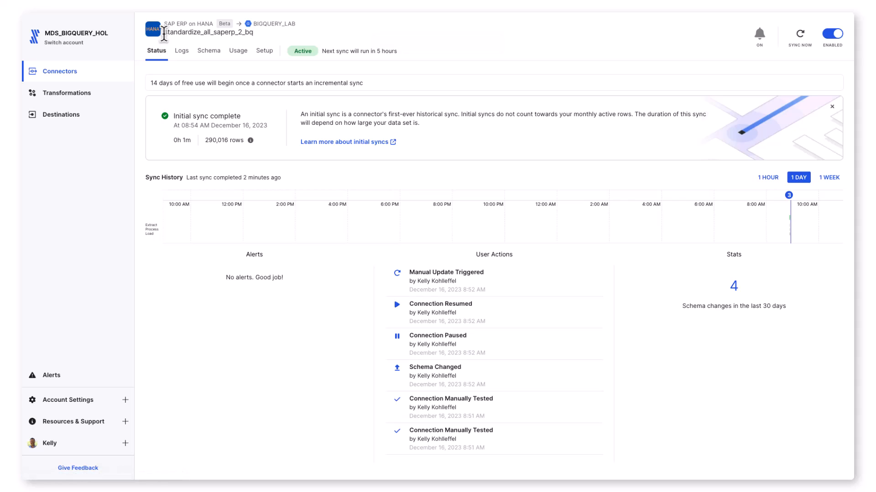
{"action": "double_click", "coordinate": [207, 32]}
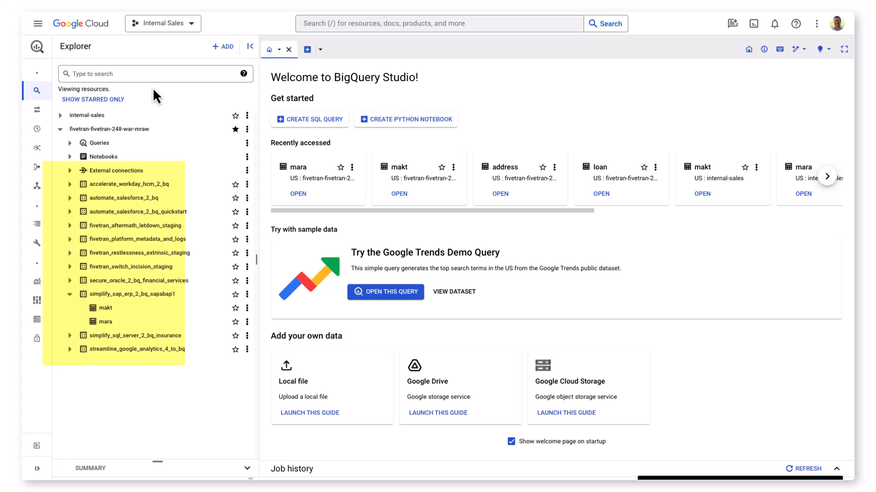
Query the first 1000 rows of makt in the standardize_all_saperp_2_bq_sapabap1 dataset and run it
{"action": "right_click", "coordinate": [156, 95]}
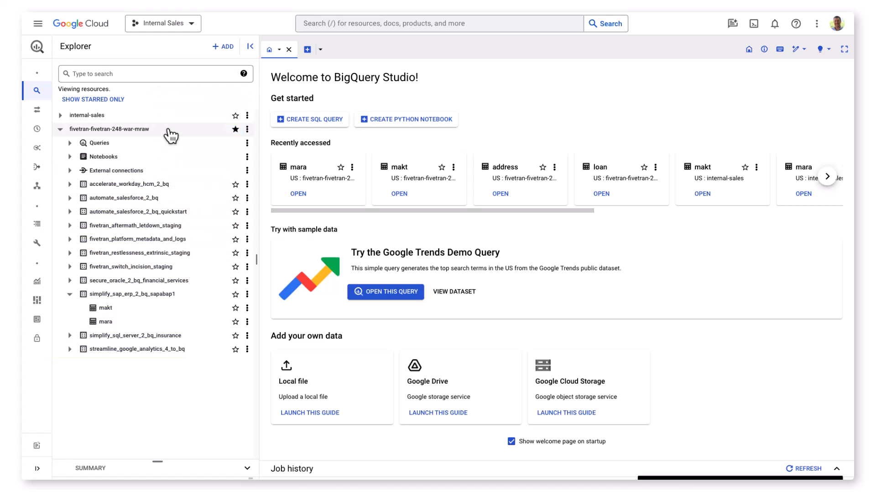
{"action": "left_click", "coordinate": [309, 119]}
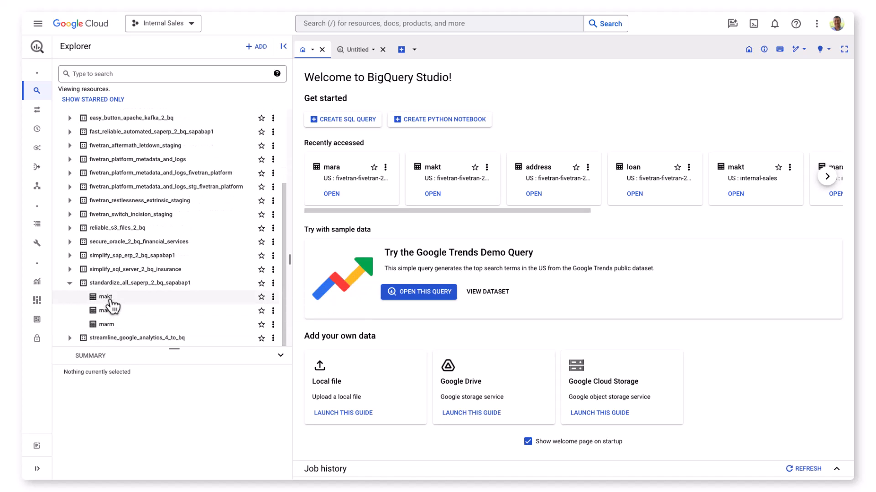
{"action": "mouse_move", "coordinate": [270, 310]}
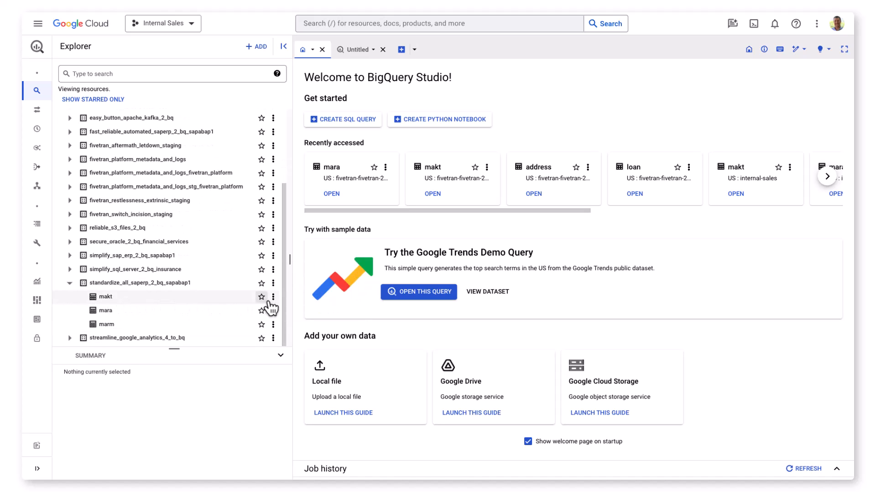
{"action": "left_click", "coordinate": [273, 296]}
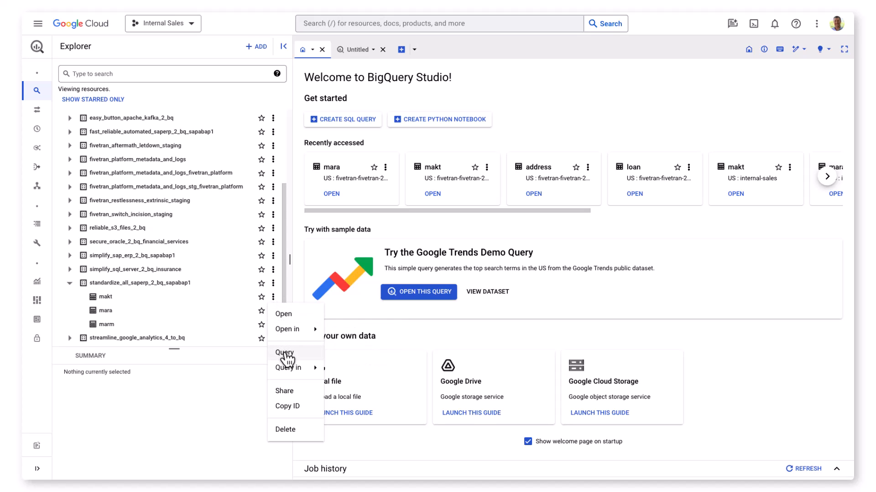
{"action": "left_click", "coordinate": [284, 353]}
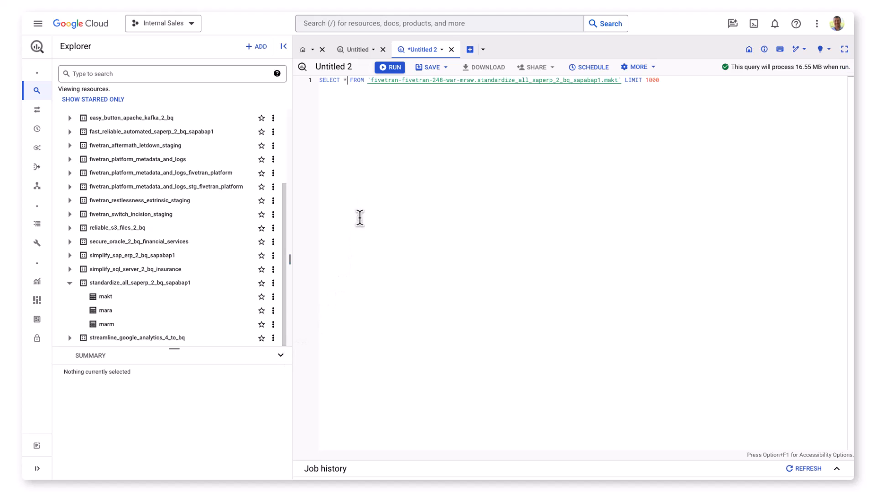
{"action": "left_click", "coordinate": [389, 66]}
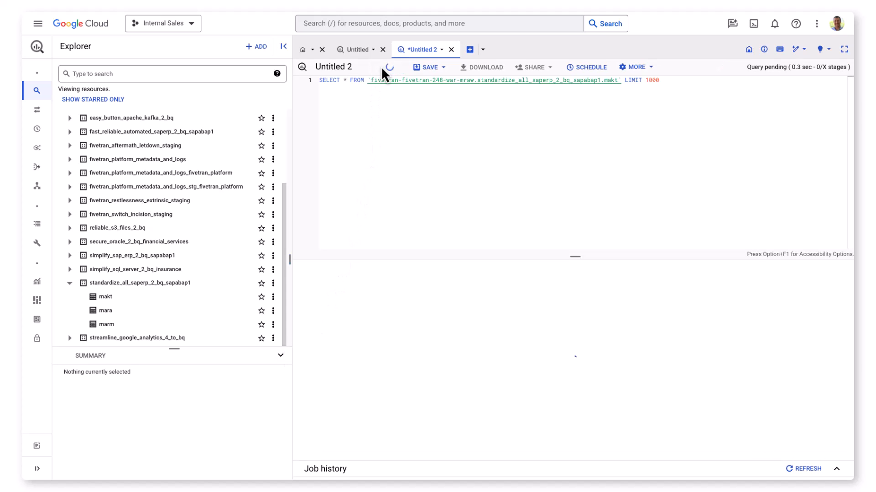
{"action": "left_click", "coordinate": [389, 66]}
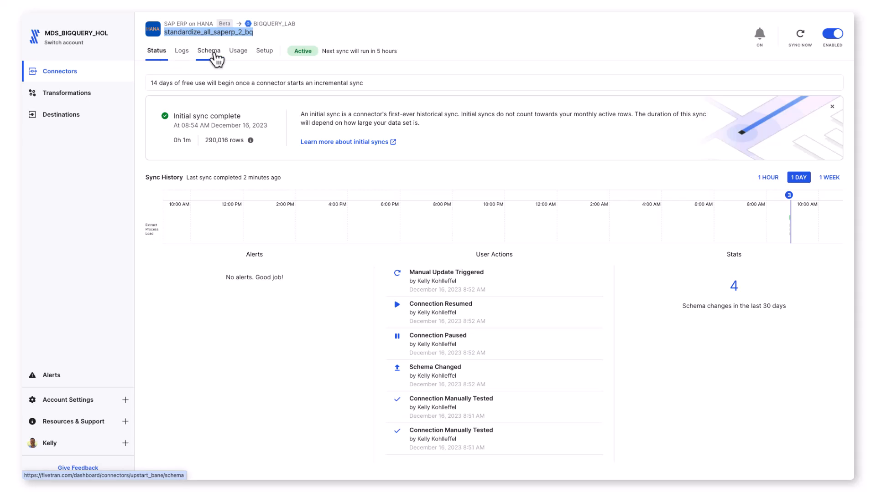
In the connector schema, find MBEW Material Valuation, tick it for syncing and save the changes
{"action": "left_click", "coordinate": [208, 50]}
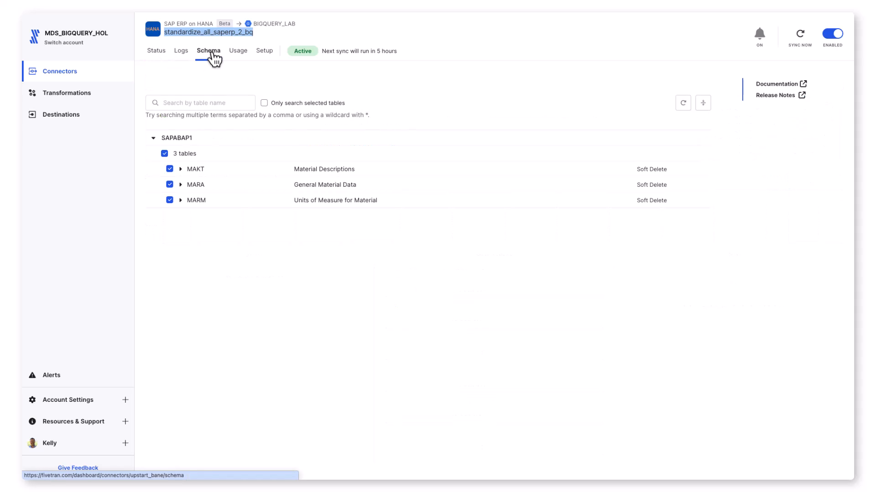
{"action": "left_click", "coordinate": [200, 103]}
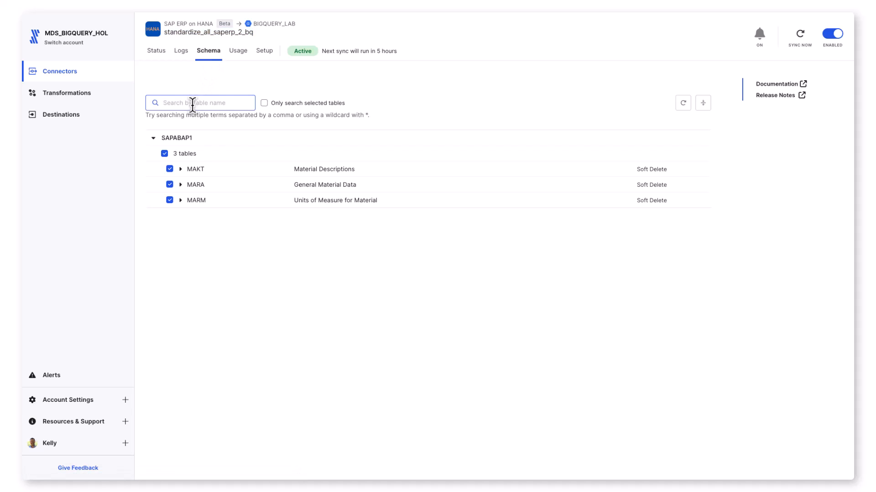
{"action": "type", "text": "mbew"}
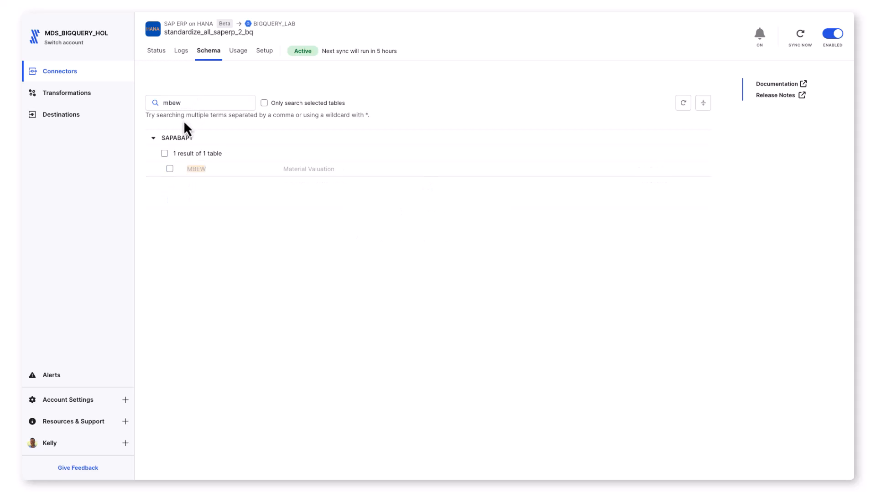
{"action": "left_click", "coordinate": [164, 154]}
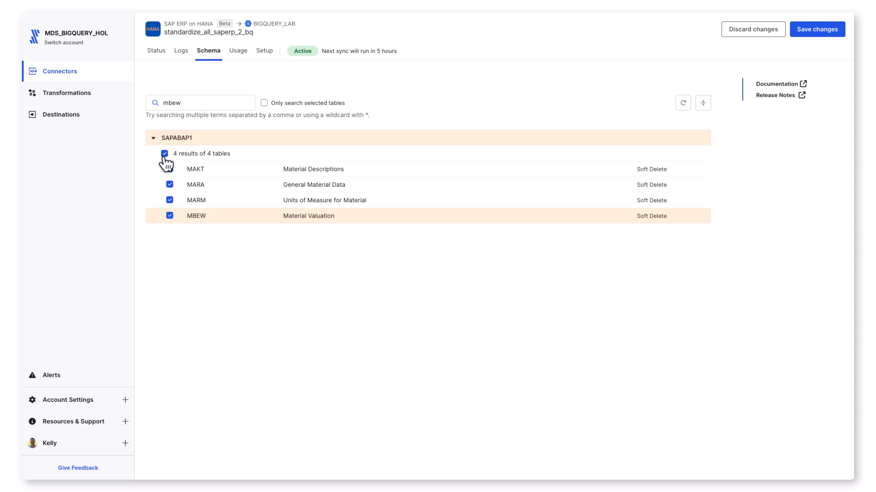
{"action": "left_click", "coordinate": [816, 30]}
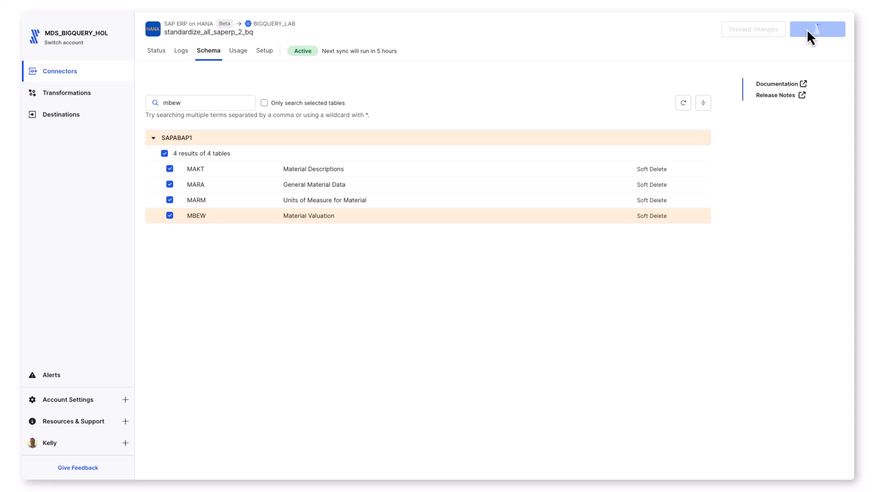
{"action": "left_click", "coordinate": [816, 29]}
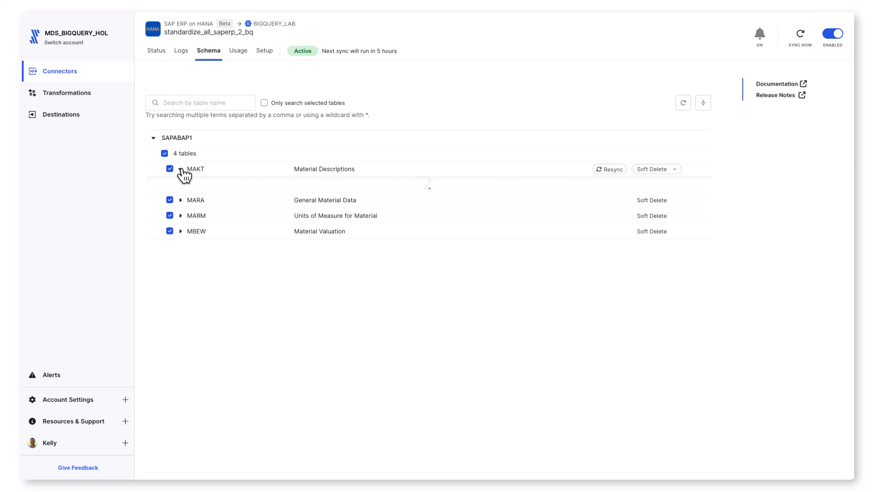
Set MAKT's MAKTG column to Hashed, then show the last hour of sync history on Status
{"action": "left_click", "coordinate": [195, 169]}
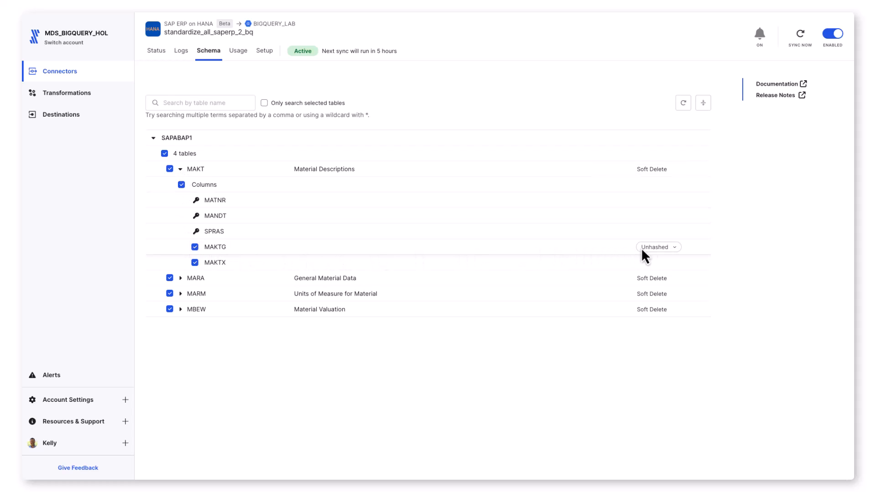
{"action": "left_click", "coordinate": [657, 247]}
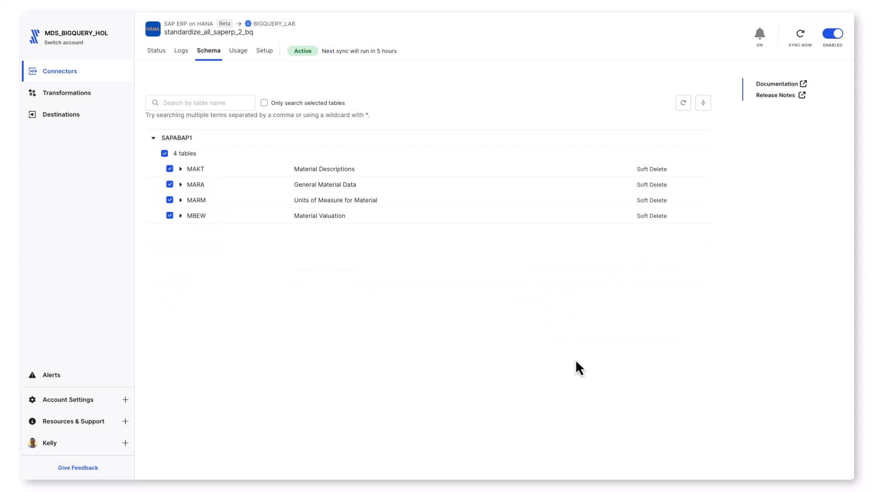
{"action": "left_click", "coordinate": [799, 34]}
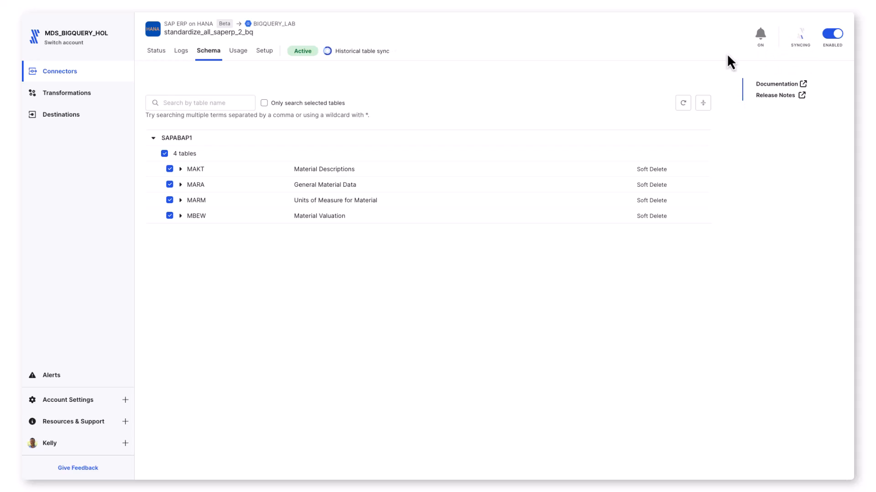
{"action": "mouse_move", "coordinate": [715, 64]}
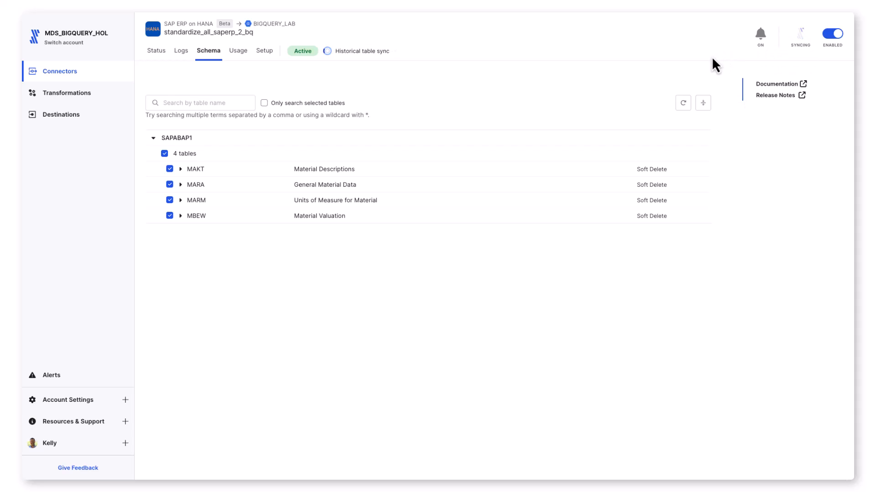
{"action": "left_click", "coordinate": [156, 50]}
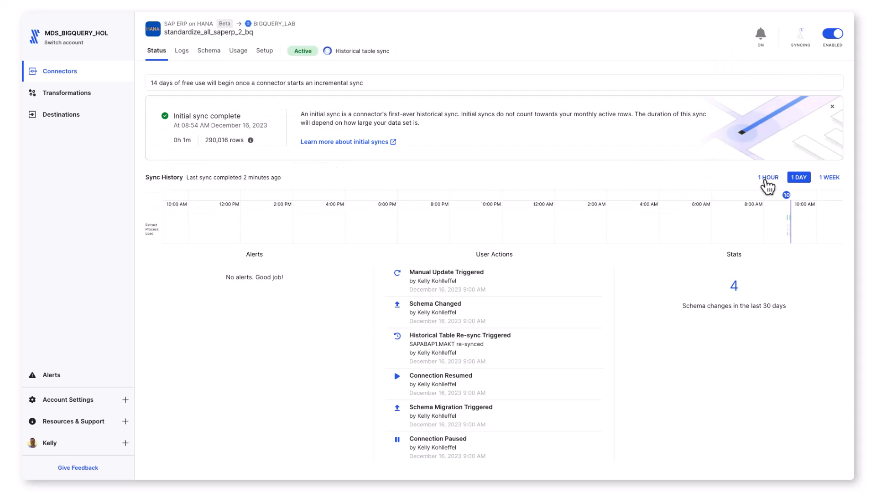
{"action": "left_click", "coordinate": [767, 177]}
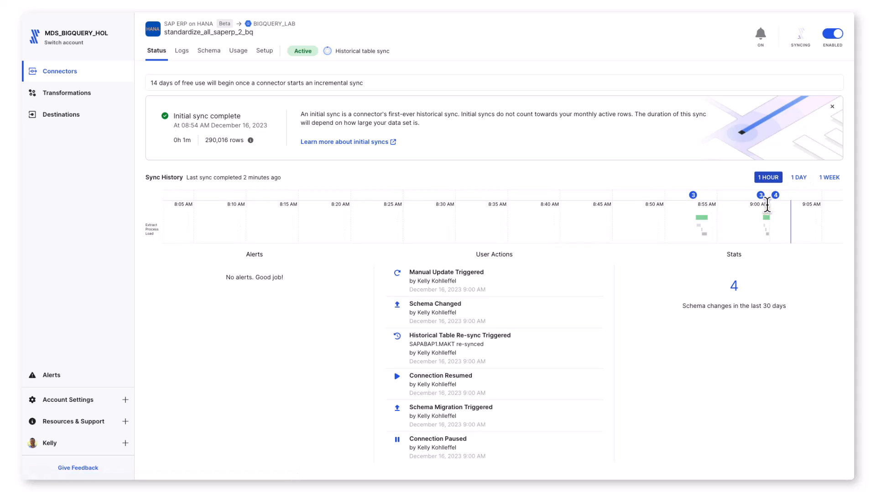
{"action": "mouse_move", "coordinate": [767, 218]}
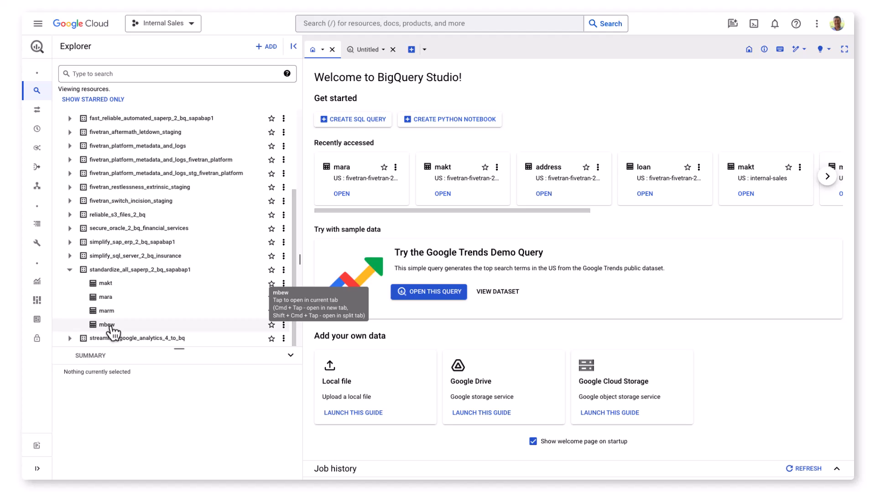
Preview the makt table's rows and inspect the now-hashed maktg column
{"action": "left_click", "coordinate": [104, 283]}
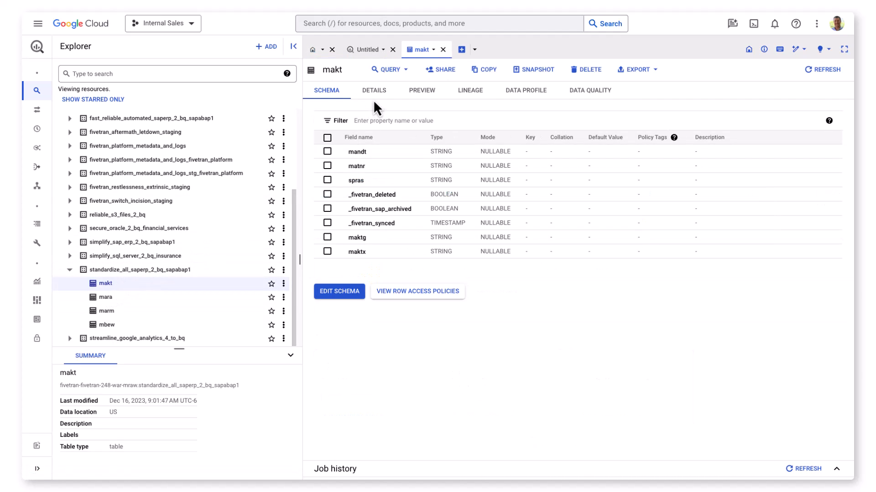
{"action": "left_click", "coordinate": [422, 91]}
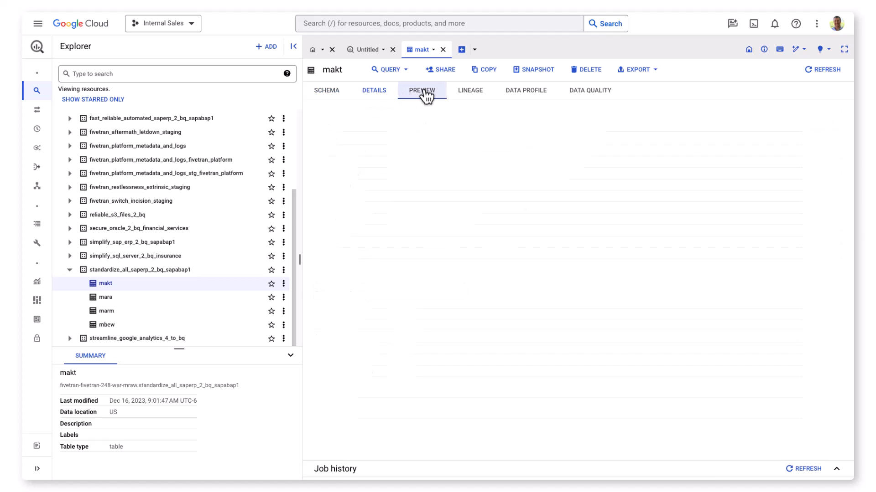
{"action": "left_click", "coordinate": [422, 90]}
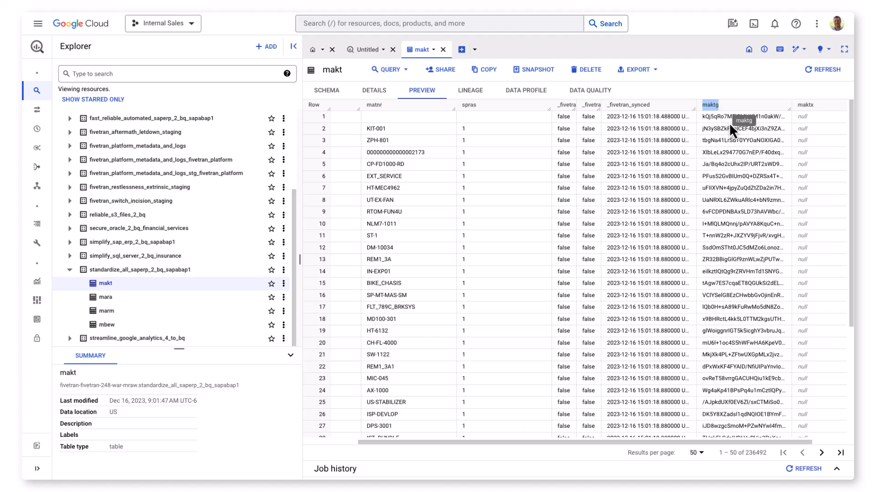
{"action": "left_click", "coordinate": [742, 116]}
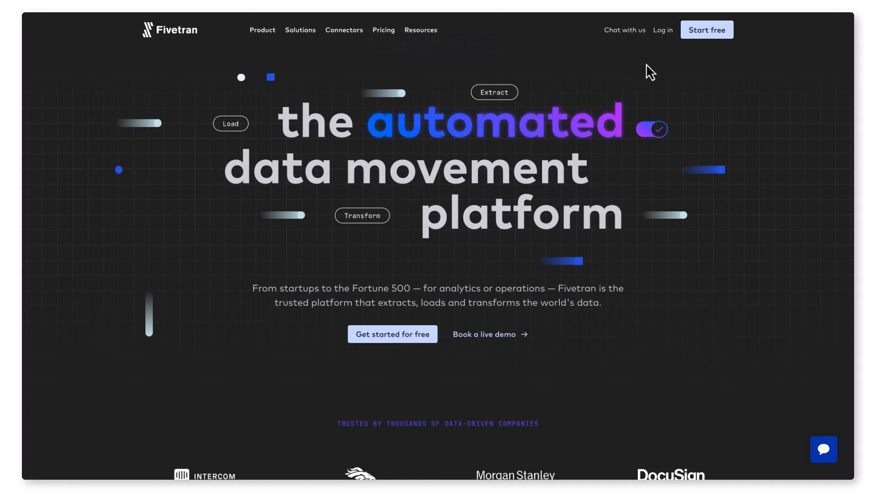
{"action": "mouse_move", "coordinate": [715, 57]}
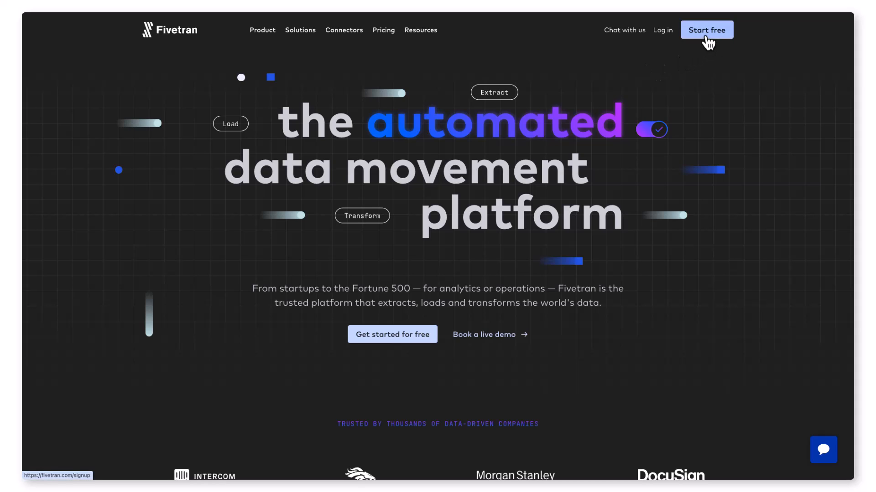
Start a free Fivetran trial sign-up, then switch to logging in to an existing account
{"action": "left_click", "coordinate": [706, 29]}
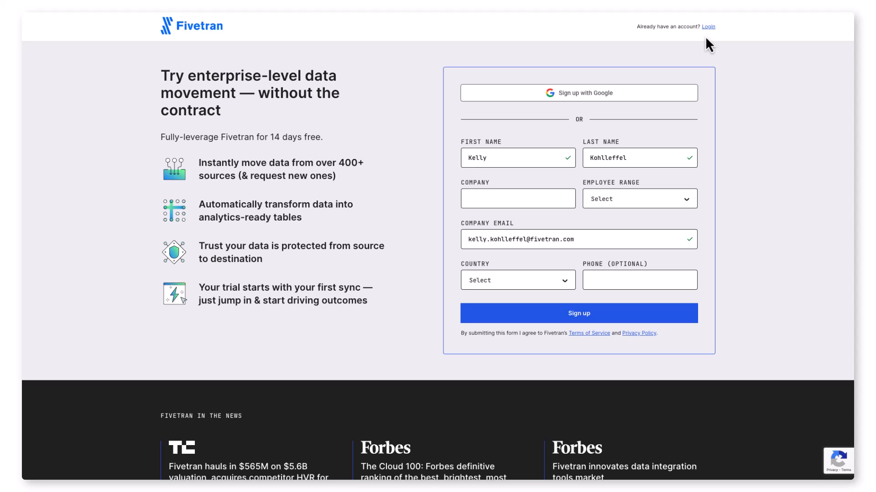
{"action": "left_click", "coordinate": [578, 312]}
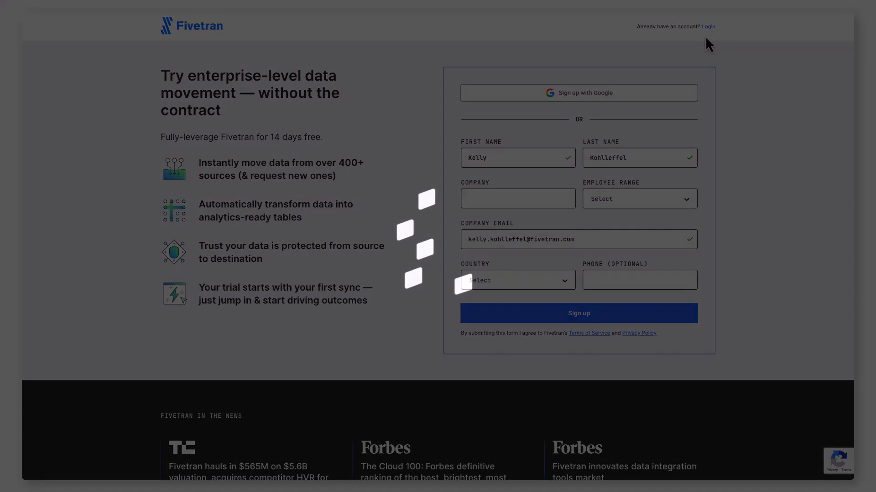